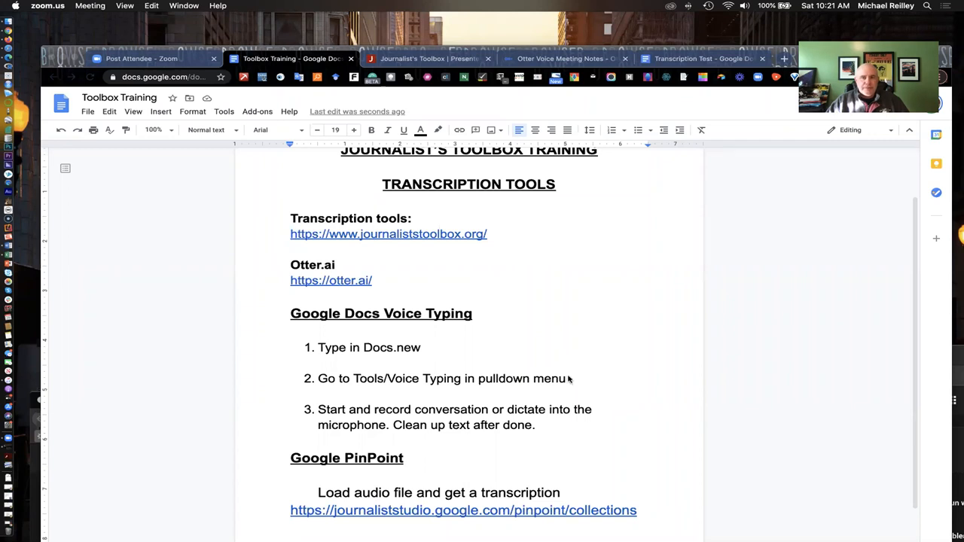
{"action": "mouse_move", "coordinate": [565, 324]}
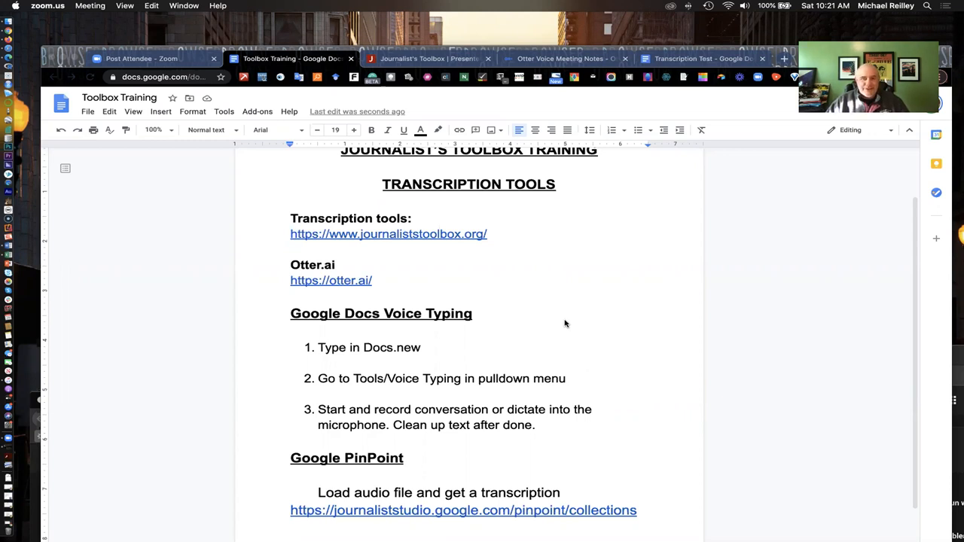
- Open the Transcription Tools page from Journalist's Toolbox Recent Updates
{"action": "scroll", "scroll_direction": "up", "scroll_amount": 3}
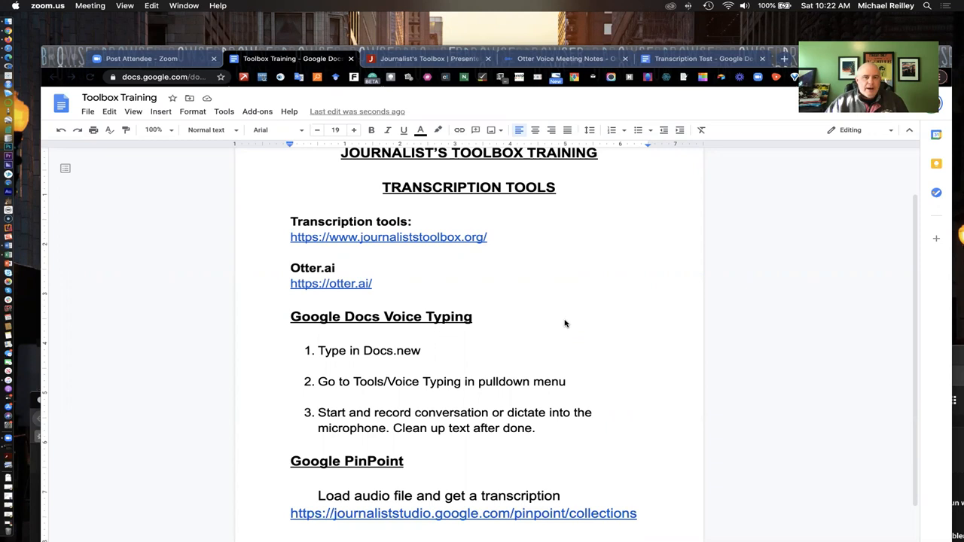
{"action": "mouse_move", "coordinate": [452, 249]}
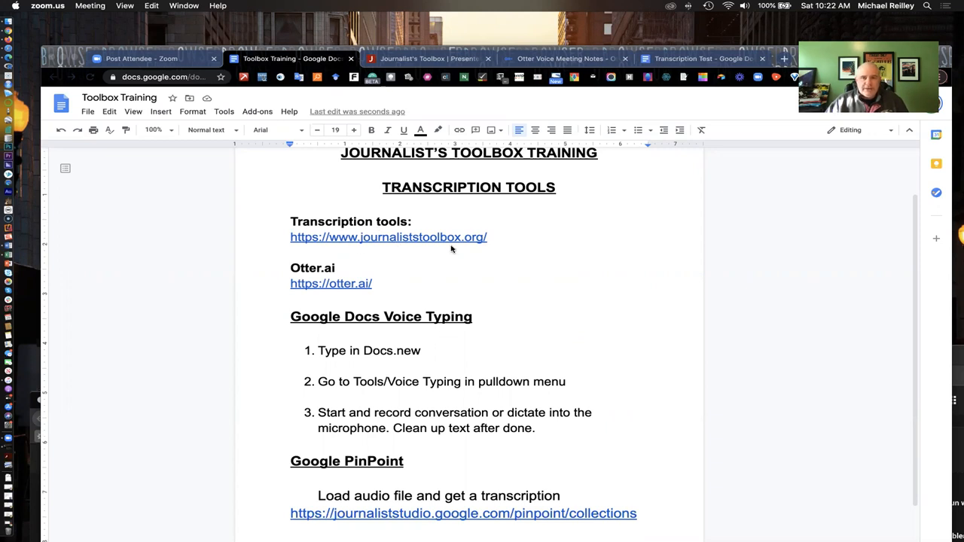
{"action": "mouse_move", "coordinate": [433, 62]}
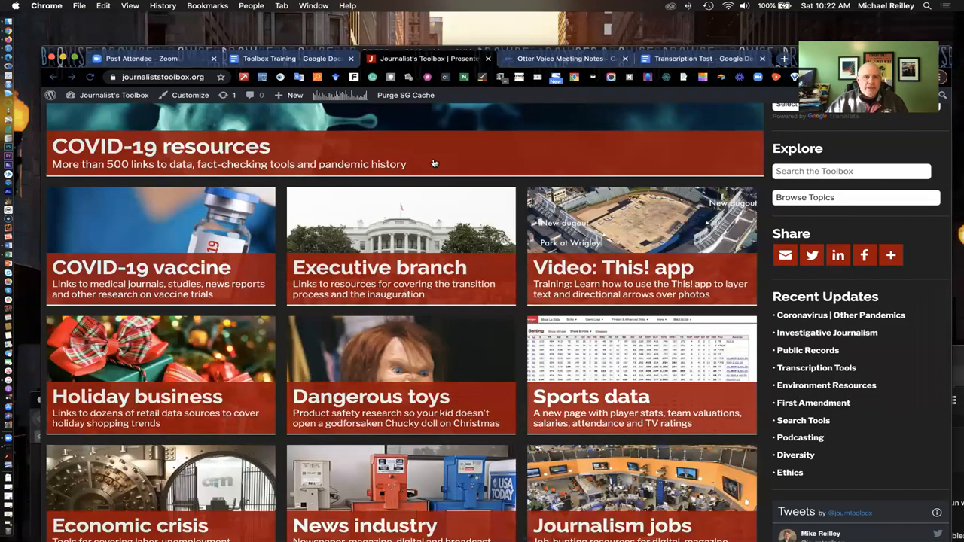
{"action": "scroll", "scroll_direction": "up", "scroll_amount": 3}
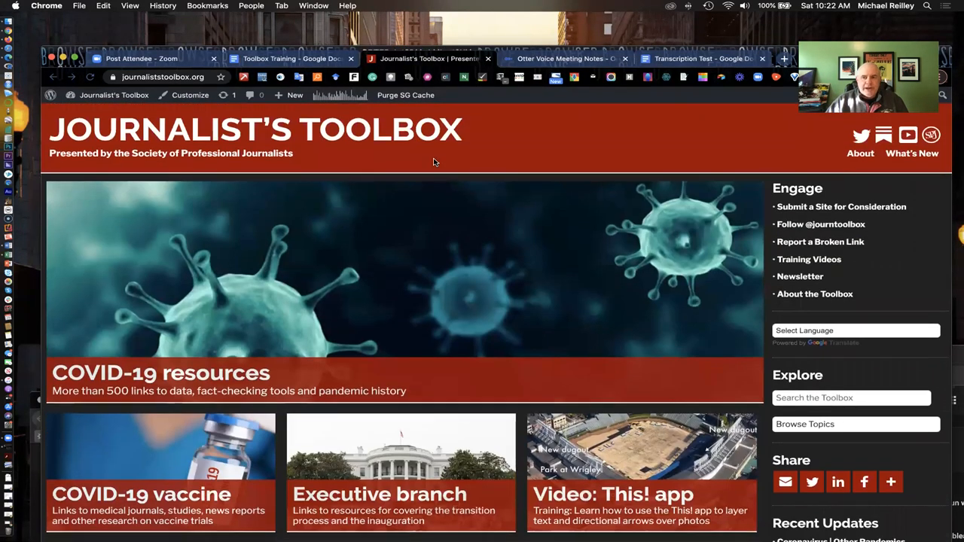
{"action": "scroll", "scroll_direction": "down", "scroll_amount": 3}
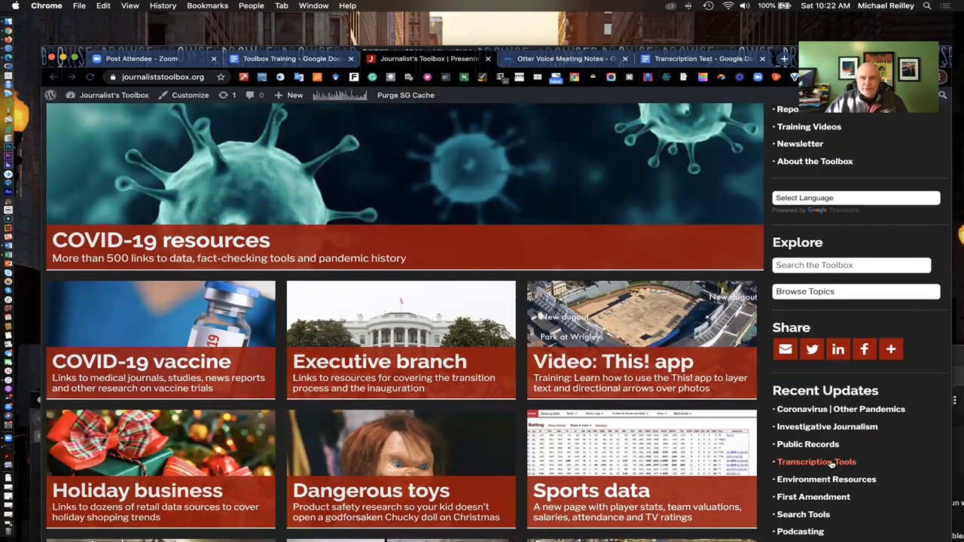
{"action": "mouse_move", "coordinate": [538, 229]}
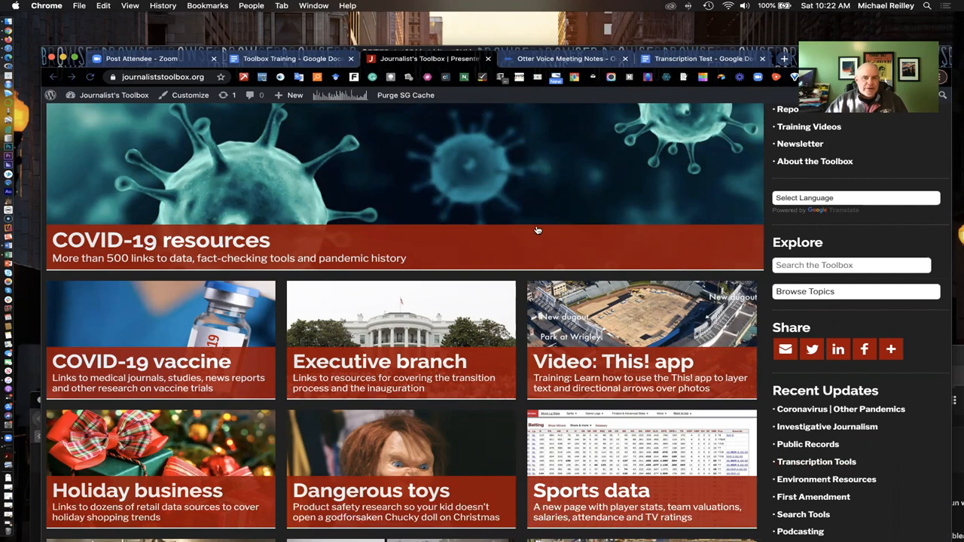
{"action": "mouse_move", "coordinate": [807, 444]}
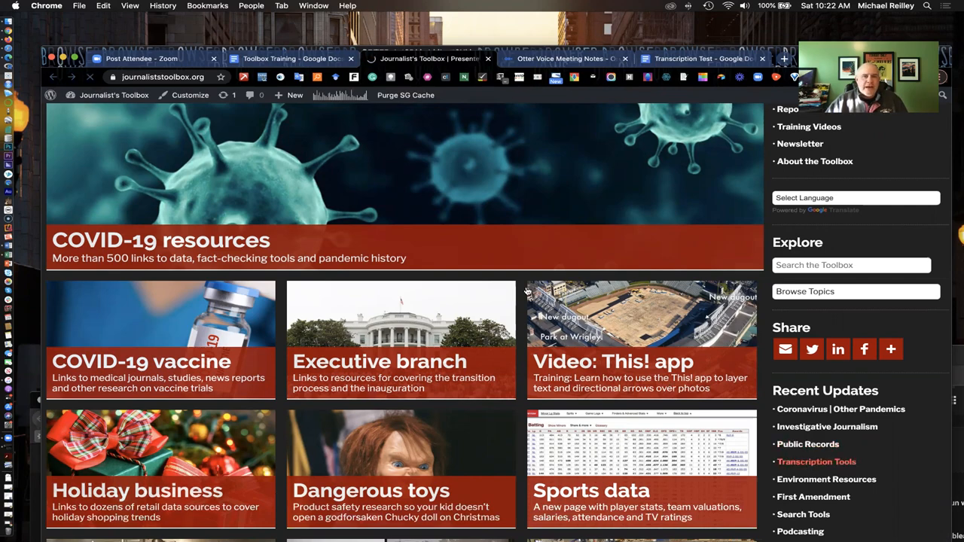
{"action": "left_click", "coordinate": [816, 461]}
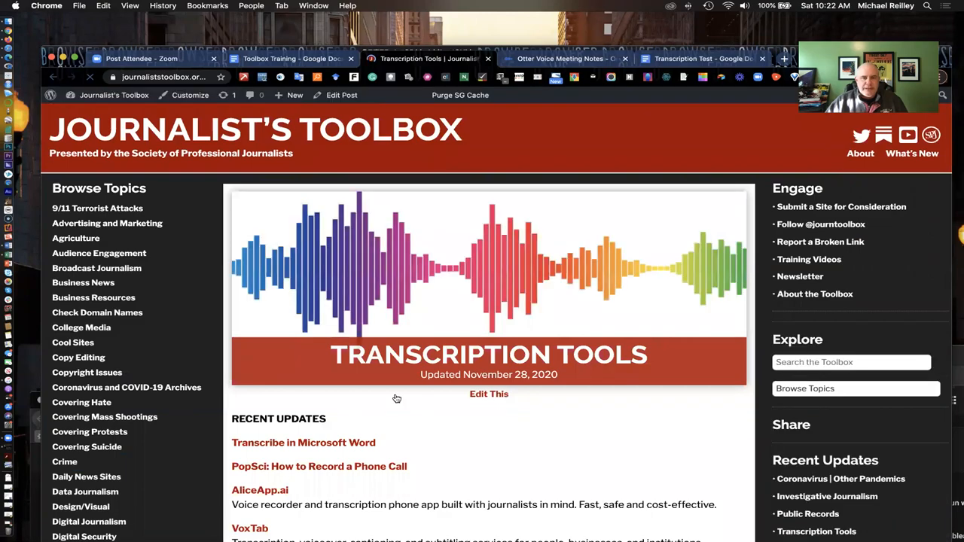
- Scroll through the list of transcription services and guides, then back up
{"action": "scroll", "scroll_direction": "down", "scroll_amount": 3}
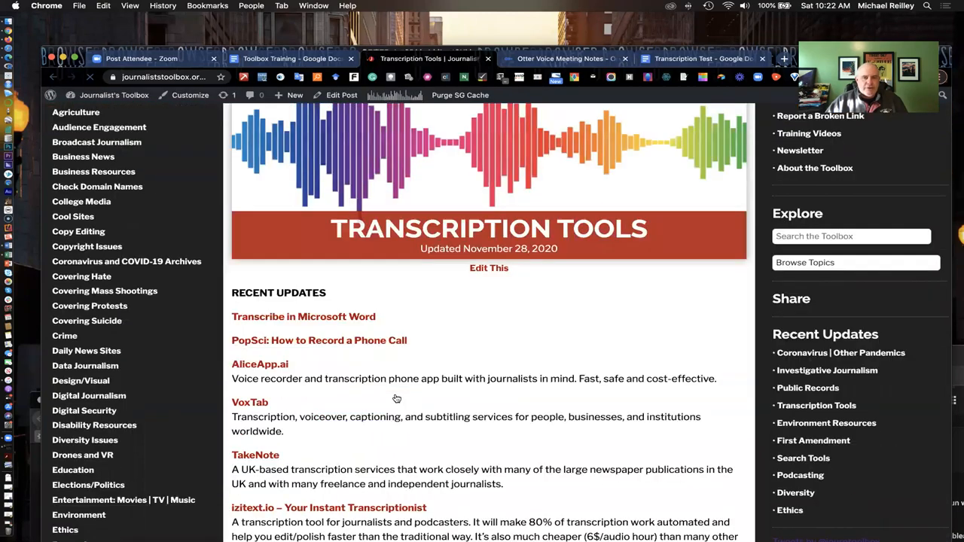
{"action": "scroll", "scroll_direction": "down", "scroll_amount": 3}
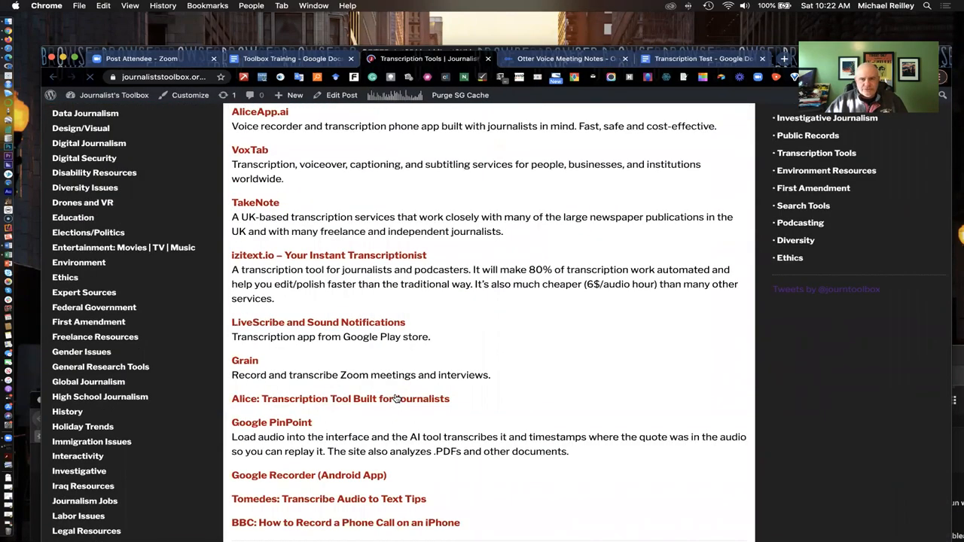
{"action": "scroll", "scroll_direction": "down", "scroll_amount": 3}
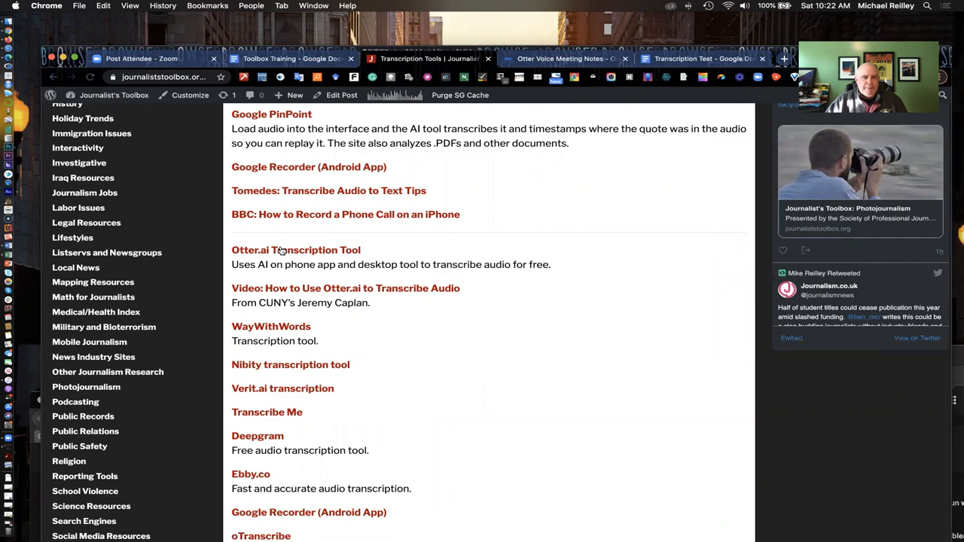
{"action": "mouse_move", "coordinate": [359, 296]}
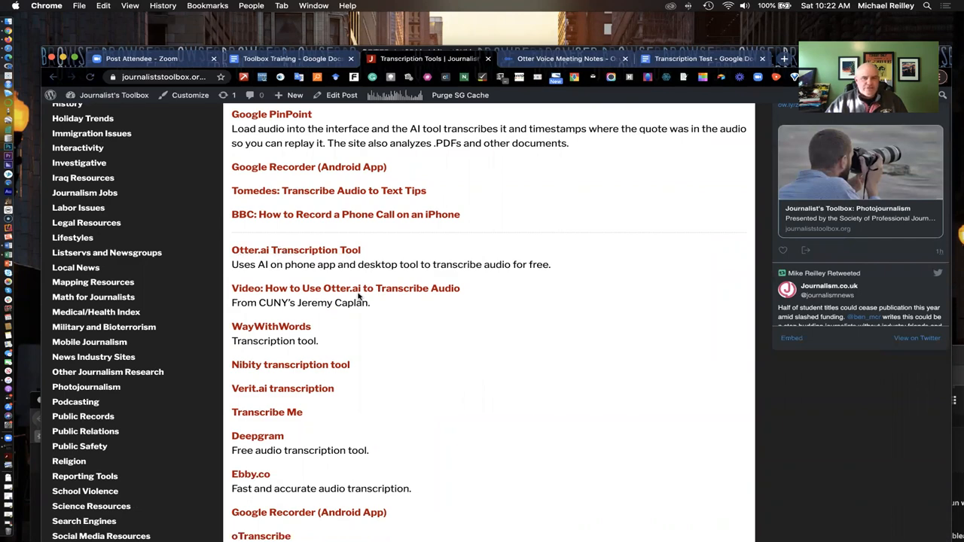
{"action": "scroll", "scroll_direction": "down", "scroll_amount": 3}
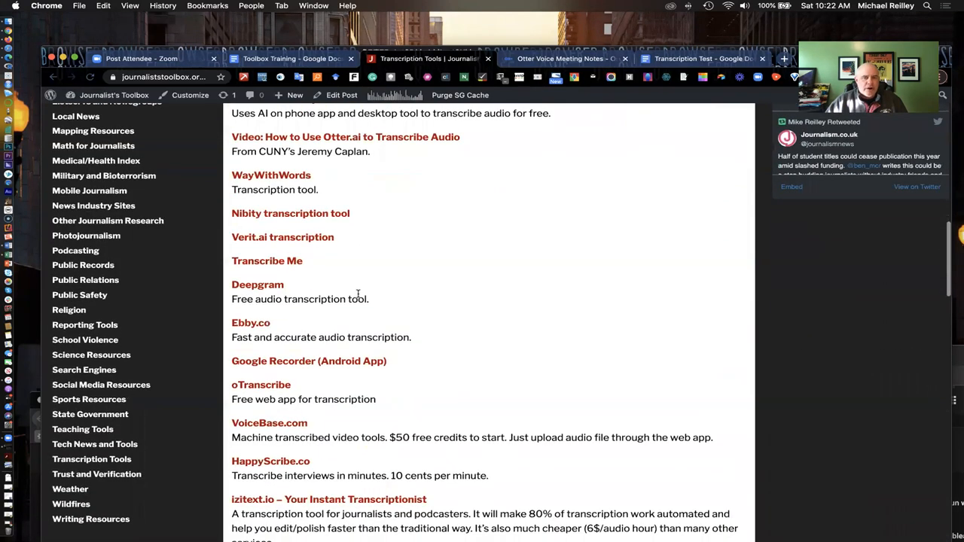
{"action": "scroll", "scroll_direction": "down", "scroll_amount": 3}
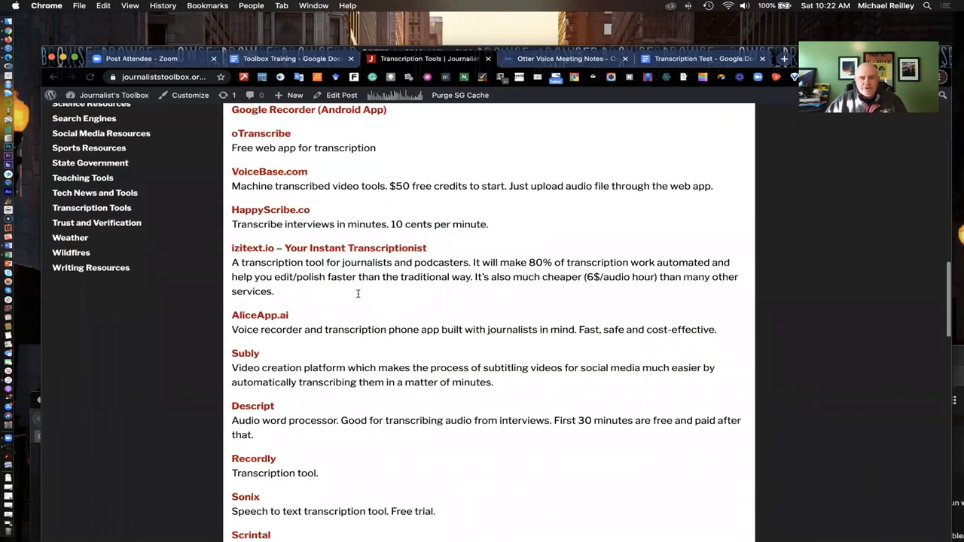
{"action": "scroll", "scroll_direction": "down", "scroll_amount": 3}
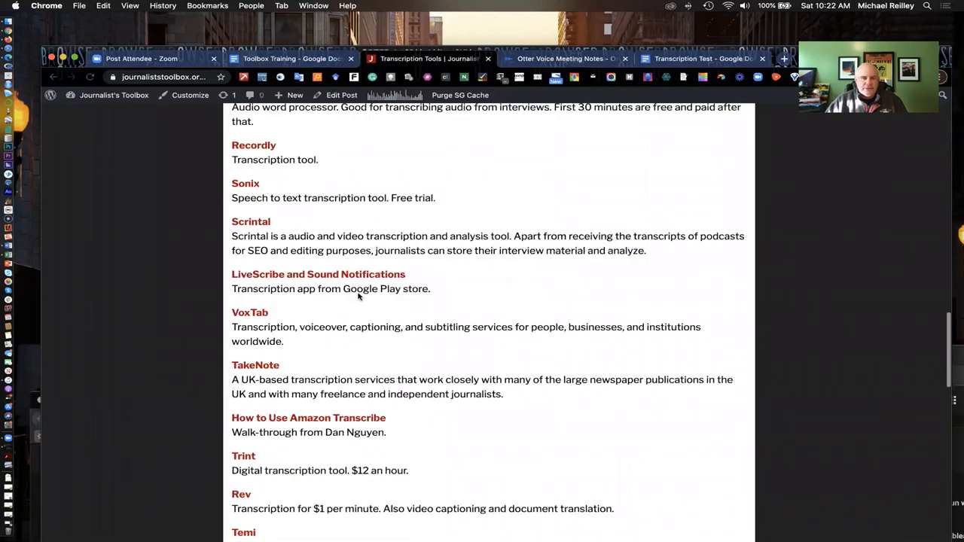
{"action": "scroll", "scroll_direction": "down", "scroll_amount": 3}
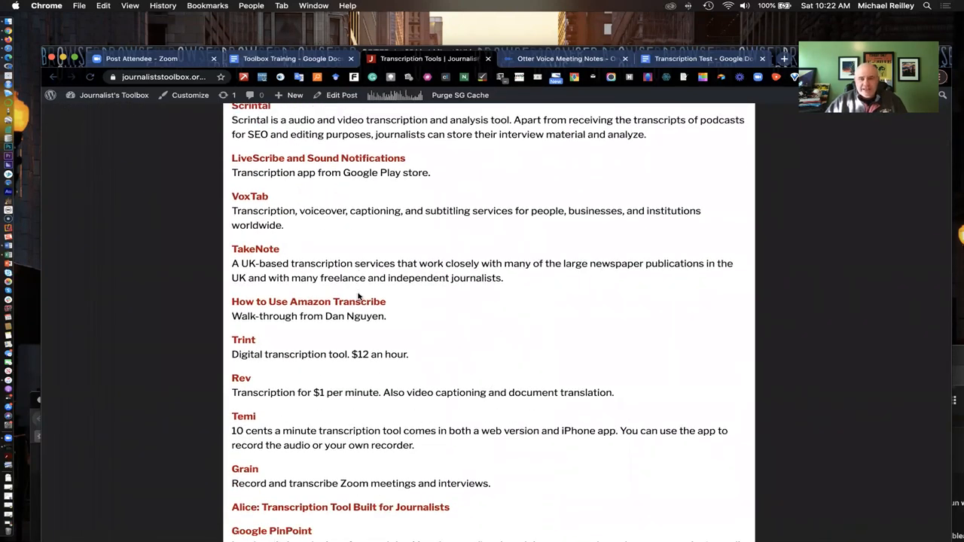
{"action": "scroll", "scroll_direction": "down", "scroll_amount": 3}
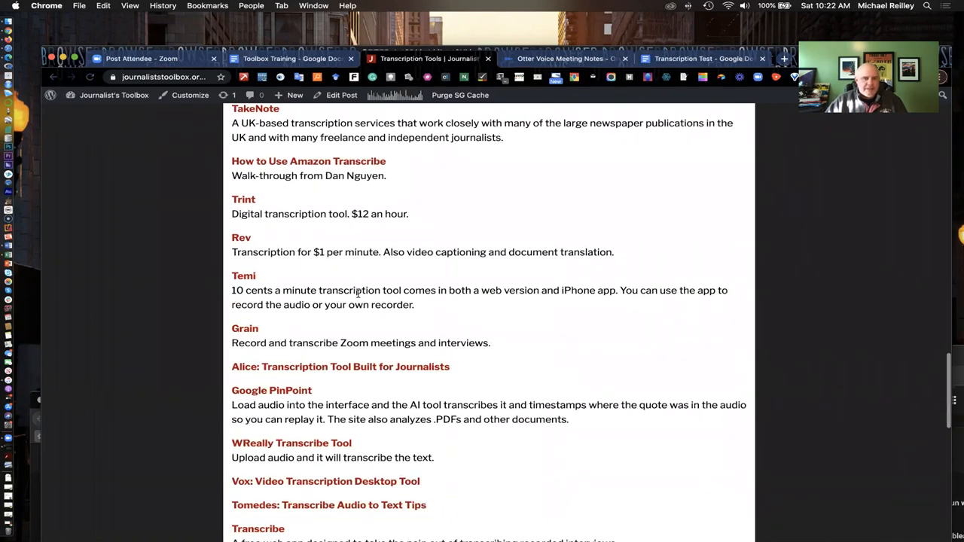
{"action": "scroll", "scroll_direction": "down", "scroll_amount": 3}
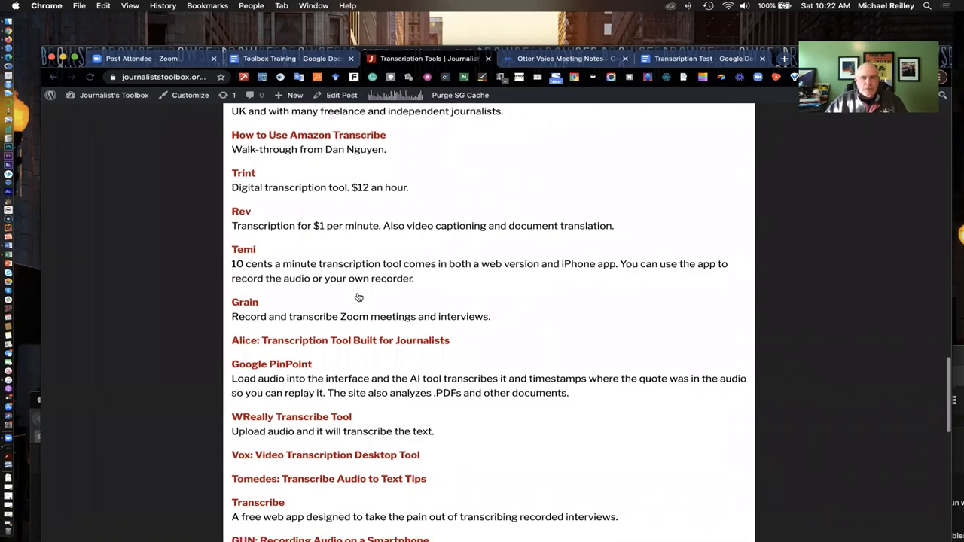
{"action": "scroll", "scroll_direction": "down", "scroll_amount": 3}
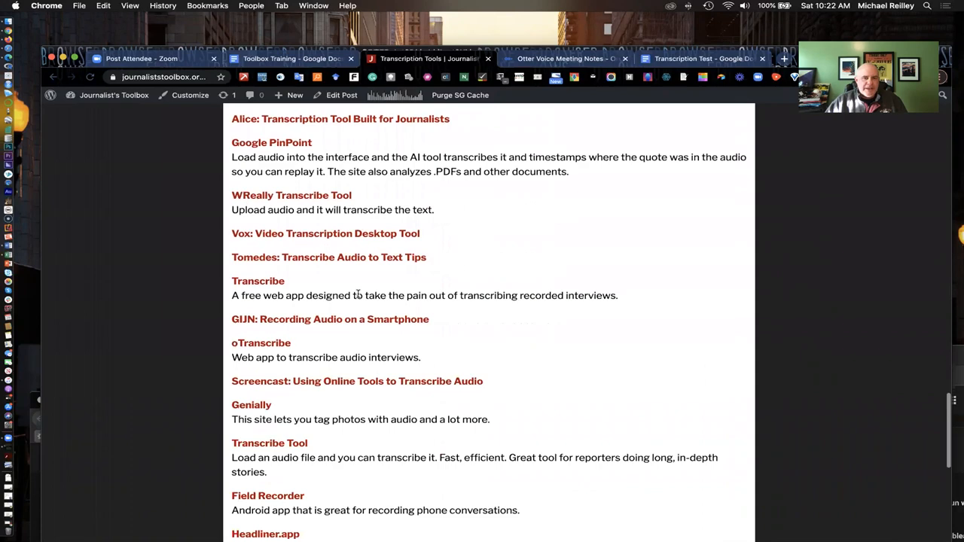
{"action": "scroll", "scroll_direction": "down", "scroll_amount": 3}
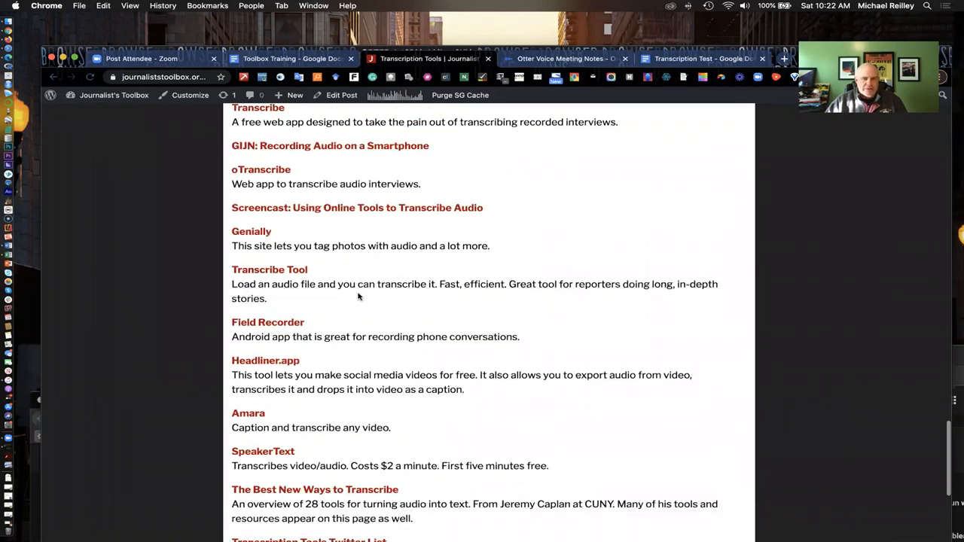
{"action": "scroll", "scroll_direction": "down", "scroll_amount": 3}
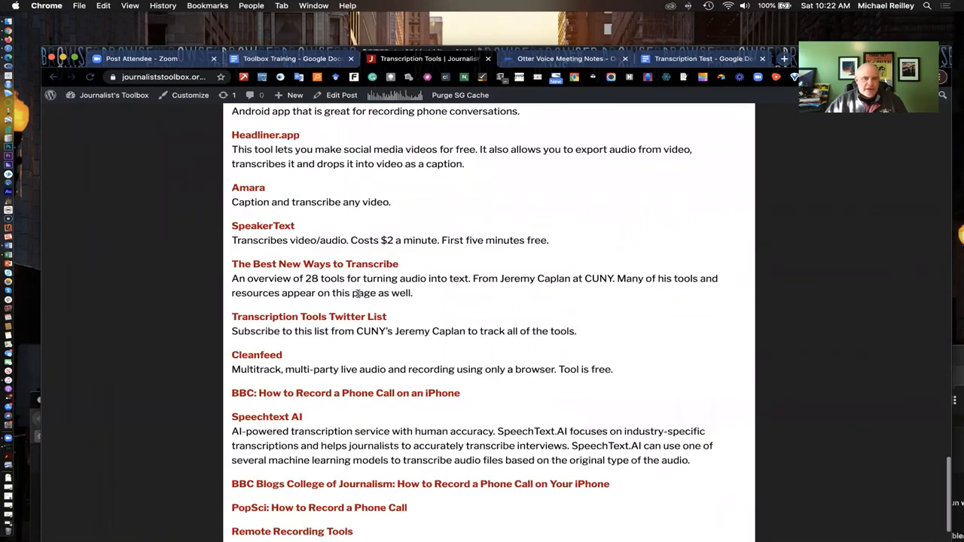
{"action": "scroll", "scroll_direction": "up", "scroll_amount": 3}
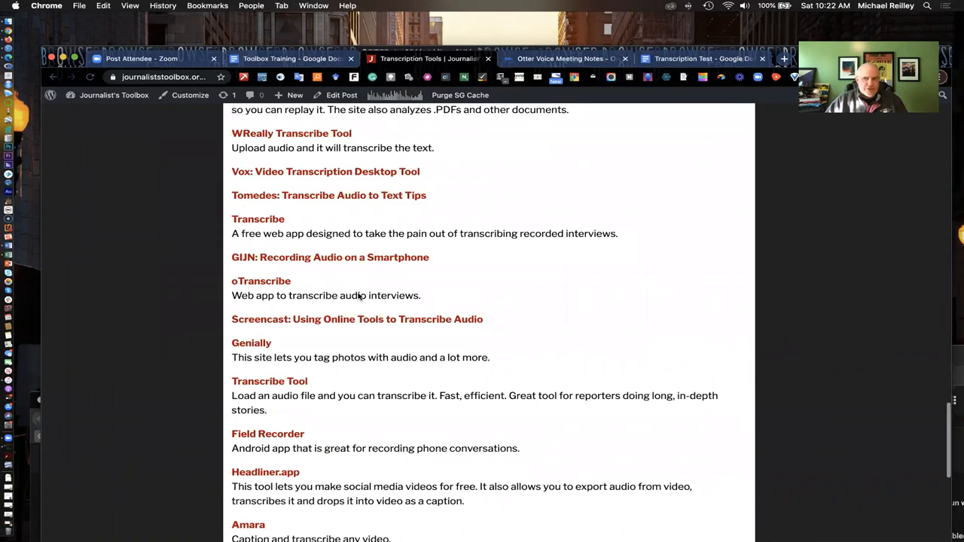
{"action": "scroll", "scroll_direction": "up", "scroll_amount": 3}
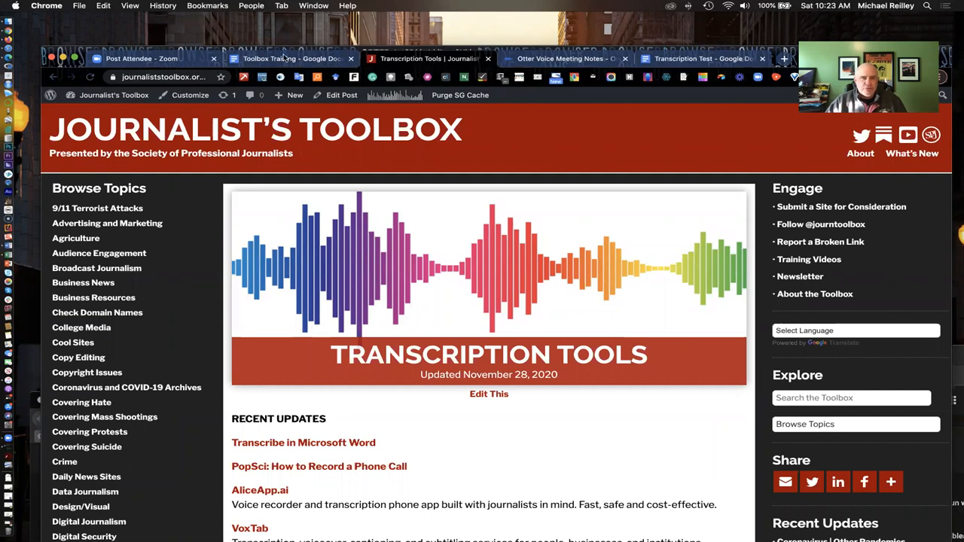
{"action": "left_click", "coordinate": [290, 58]}
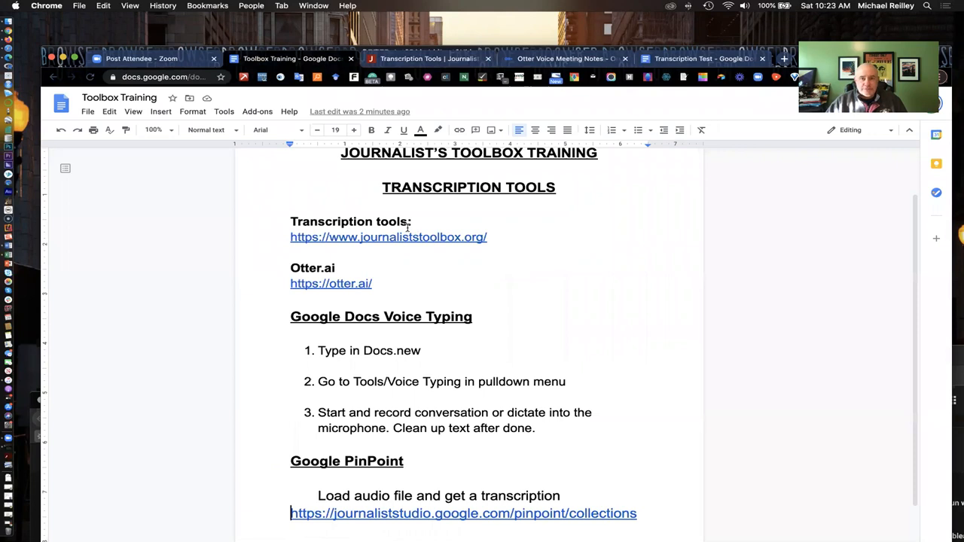
{"action": "mouse_move", "coordinate": [435, 493]}
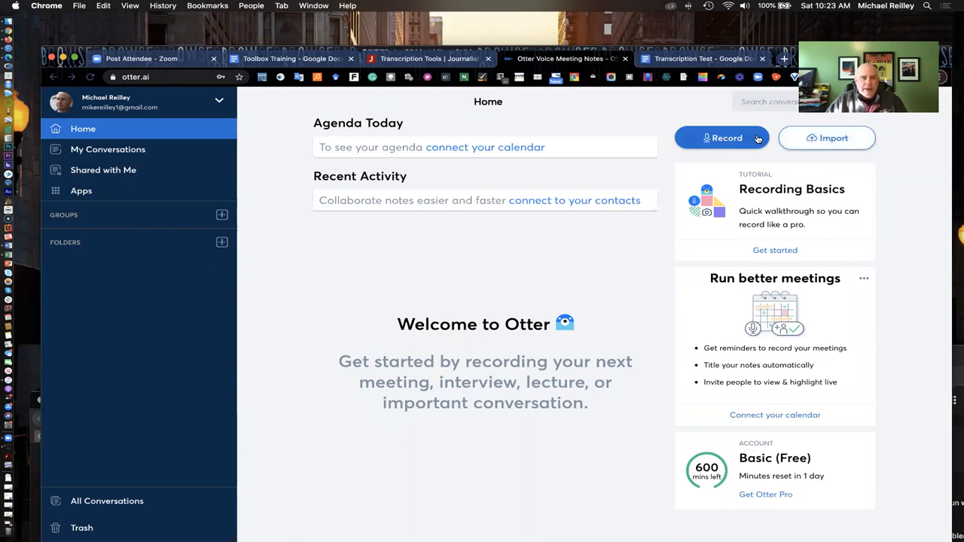
{"action": "mouse_move", "coordinate": [749, 152]}
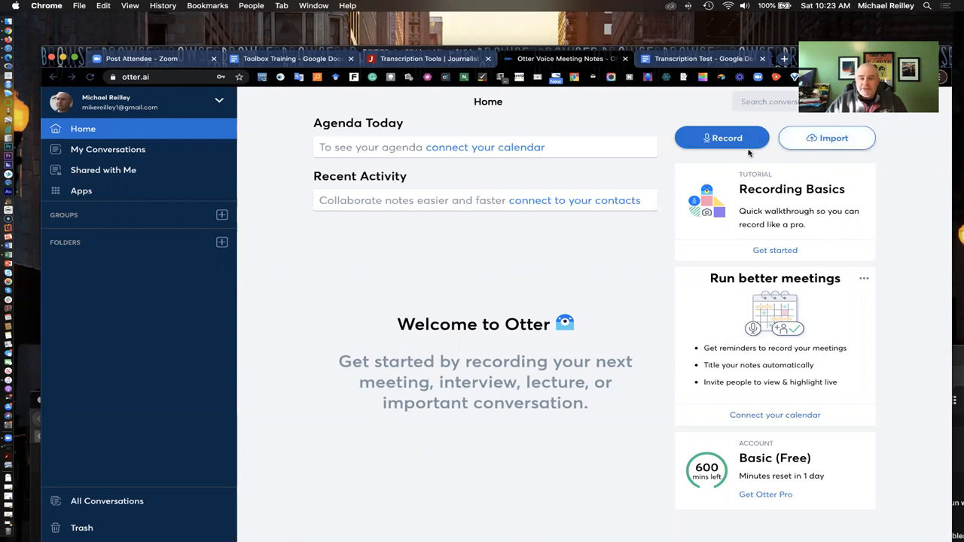
{"action": "mouse_move", "coordinate": [766, 407]}
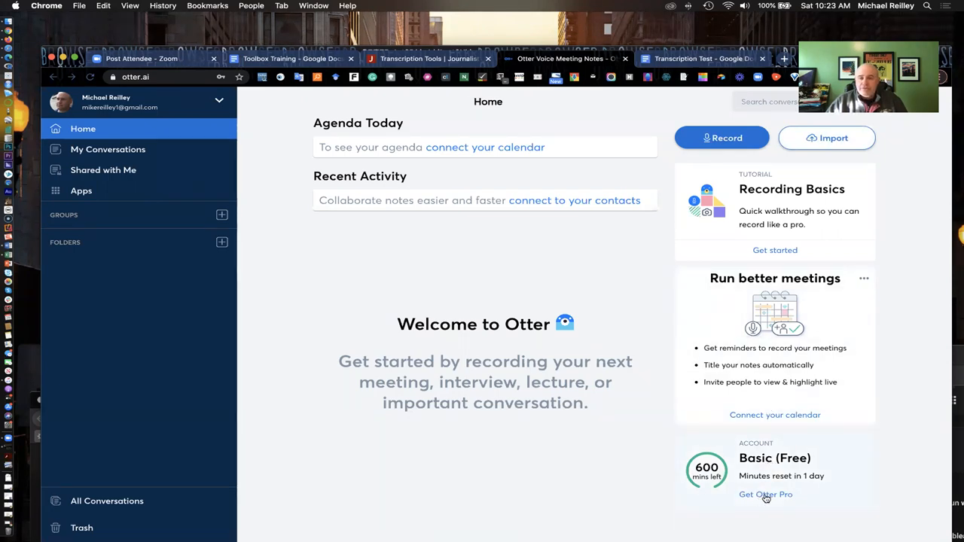
{"action": "left_click", "coordinate": [765, 494]}
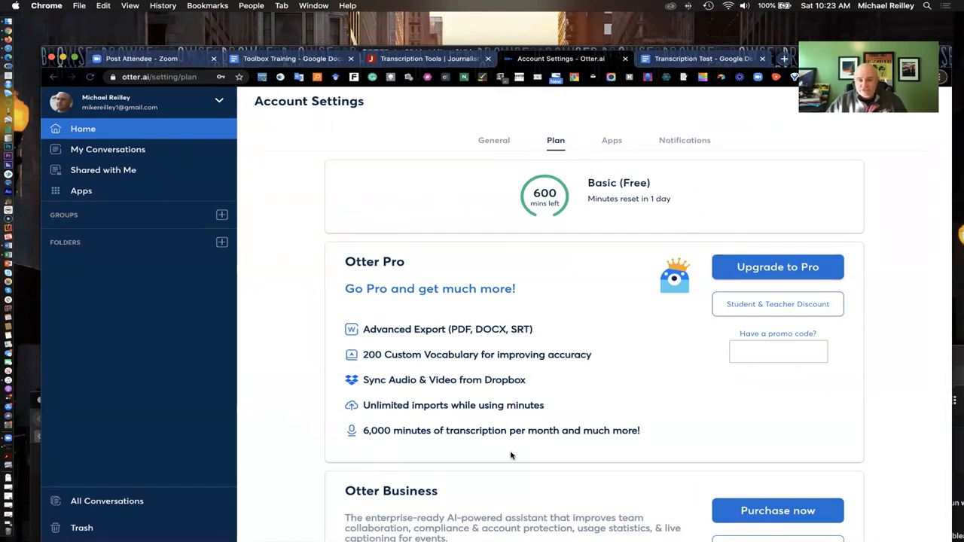
{"action": "mouse_move", "coordinate": [315, 438]}
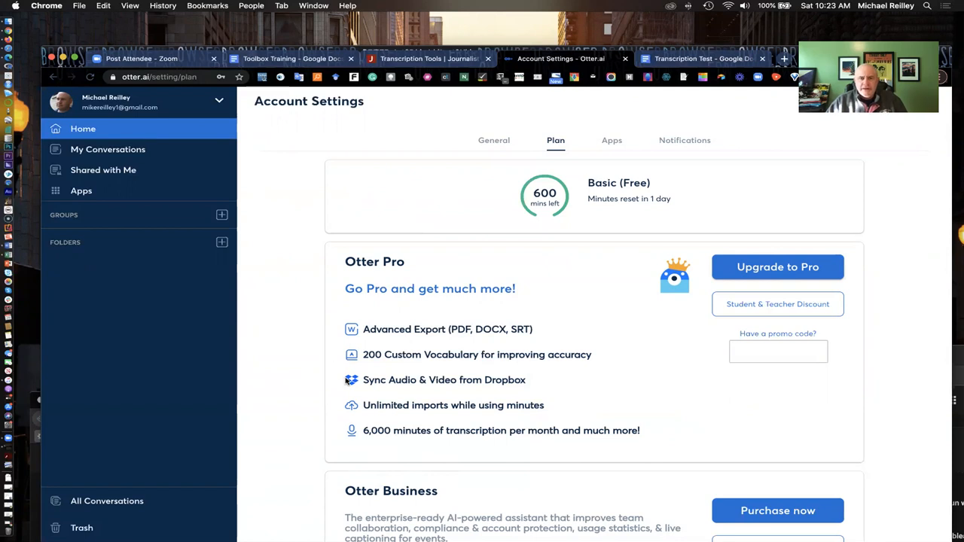
{"action": "mouse_move", "coordinate": [508, 390]}
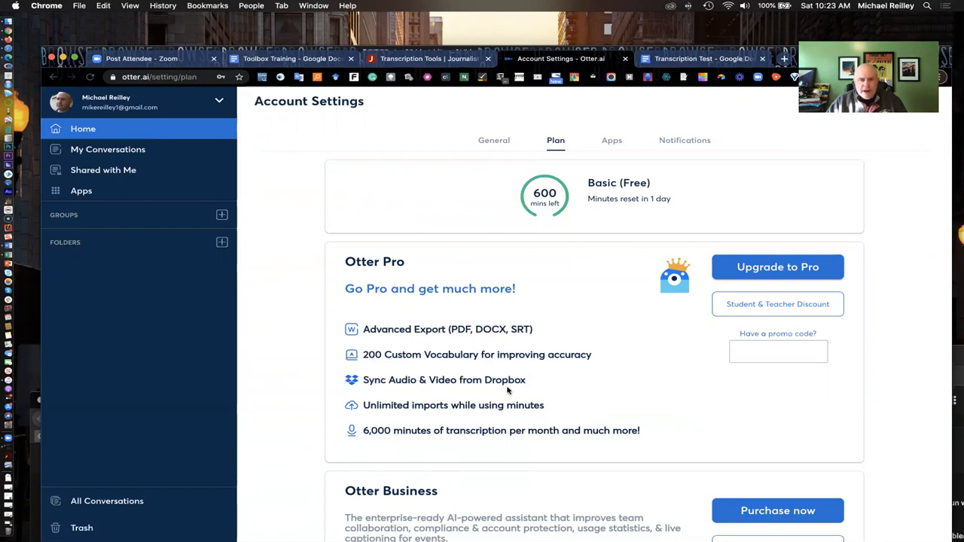
{"action": "mouse_move", "coordinate": [374, 363]}
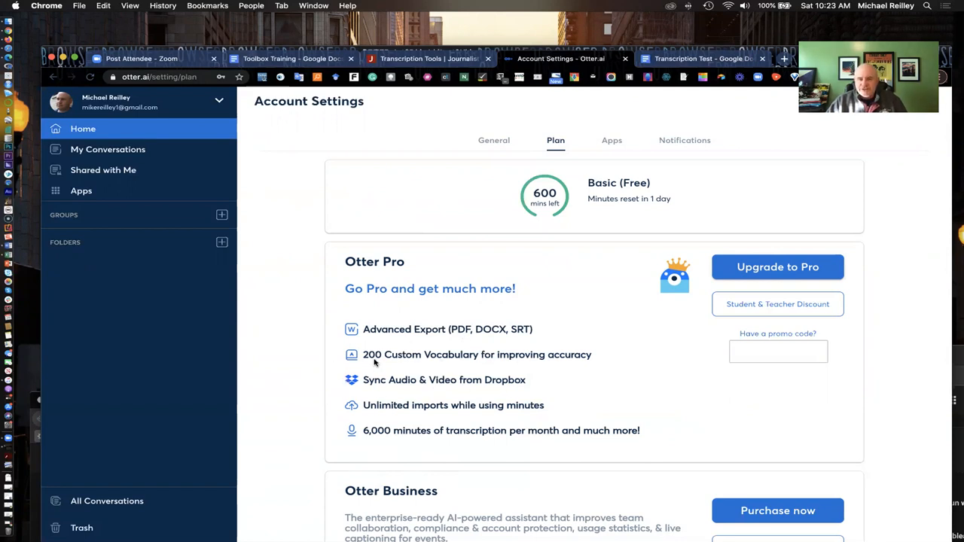
{"action": "mouse_move", "coordinate": [480, 361]}
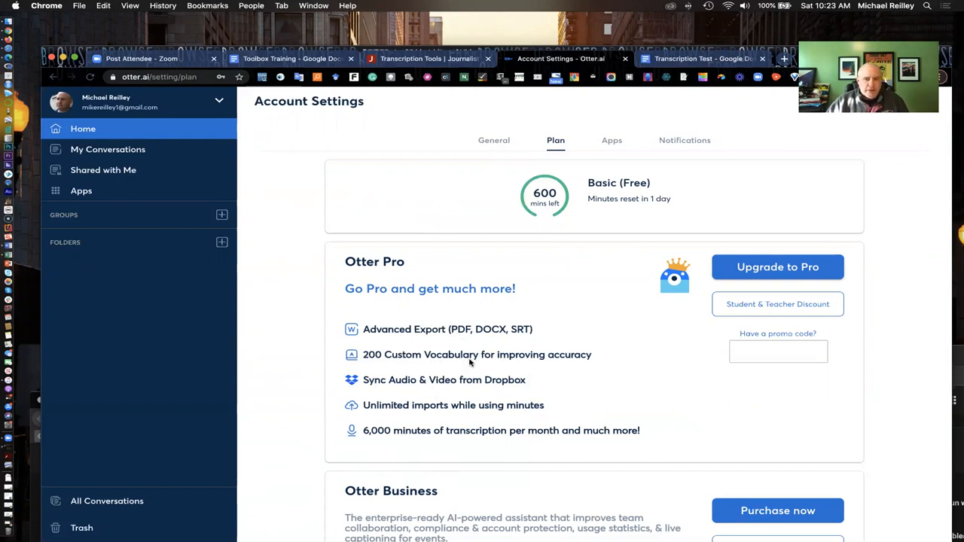
{"action": "mouse_move", "coordinate": [442, 369]}
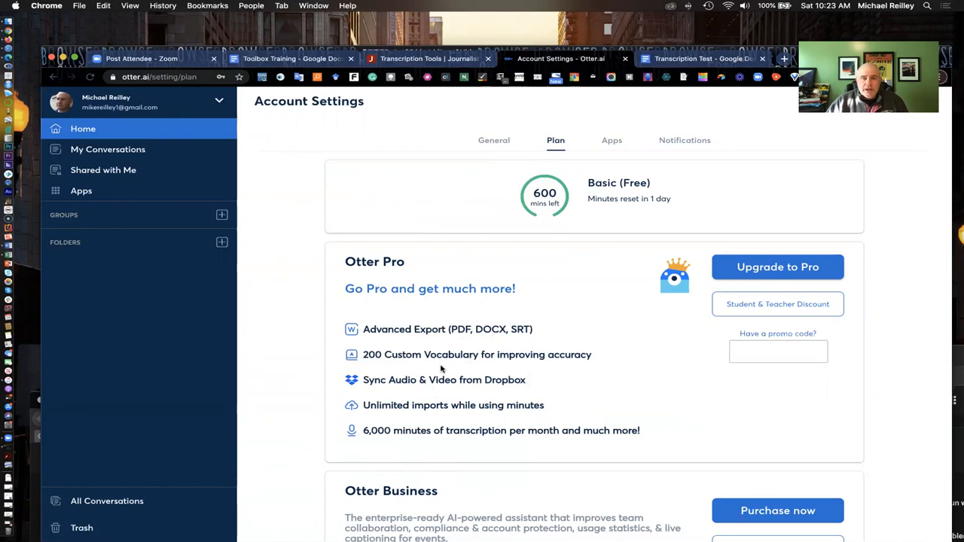
{"action": "mouse_move", "coordinate": [700, 390]}
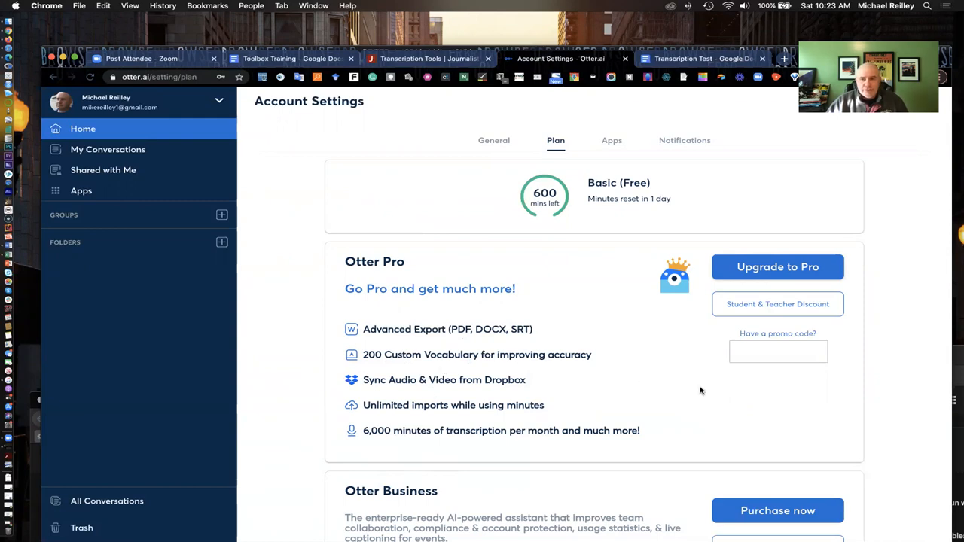
{"action": "scroll", "scroll_direction": "down", "scroll_amount": 3}
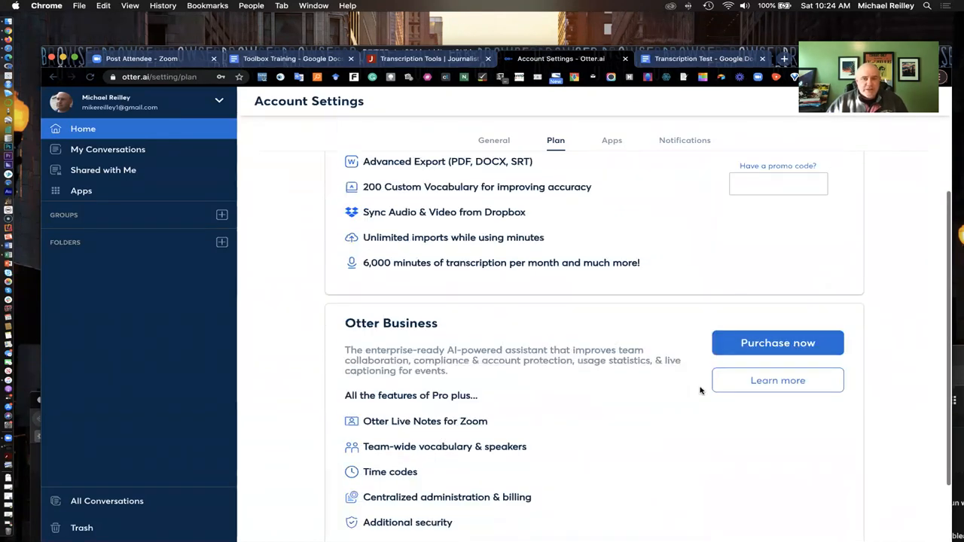
{"action": "scroll", "scroll_direction": "down", "scroll_amount": 3}
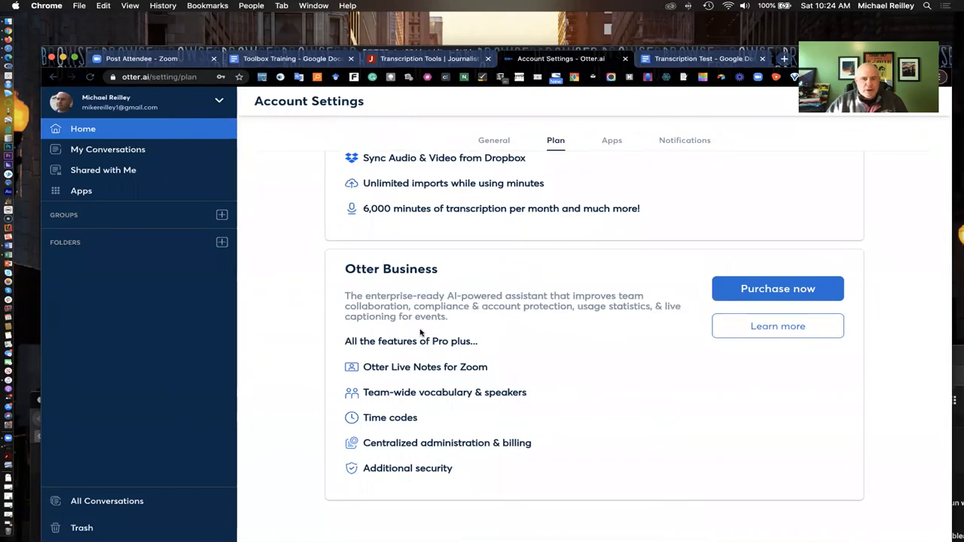
{"action": "scroll", "scroll_direction": "up", "scroll_amount": 3}
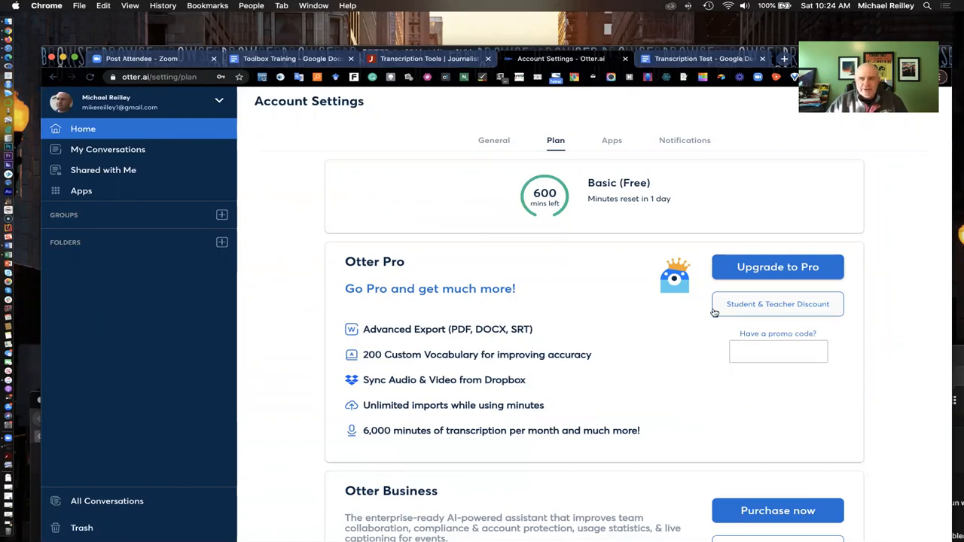
{"action": "mouse_move", "coordinate": [51, 79]}
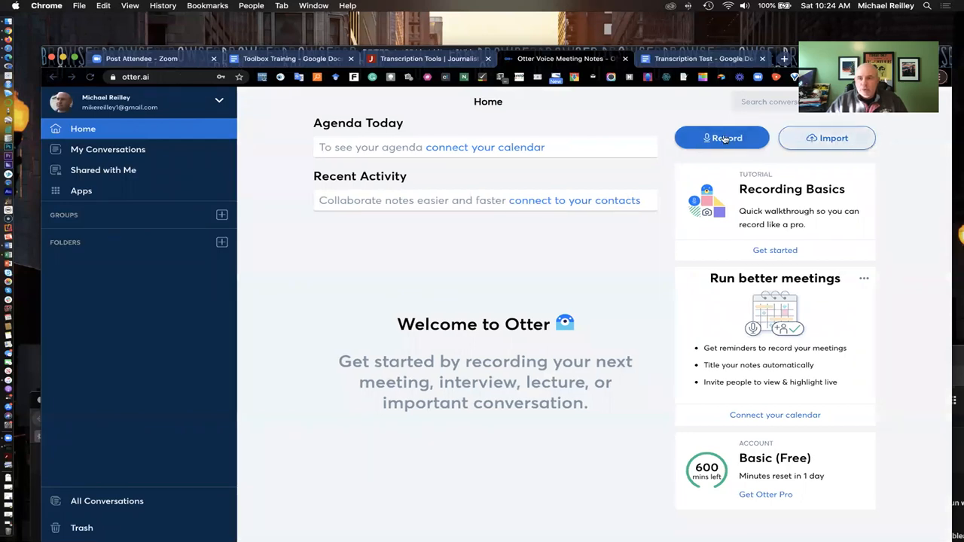
{"action": "mouse_move", "coordinate": [817, 156]}
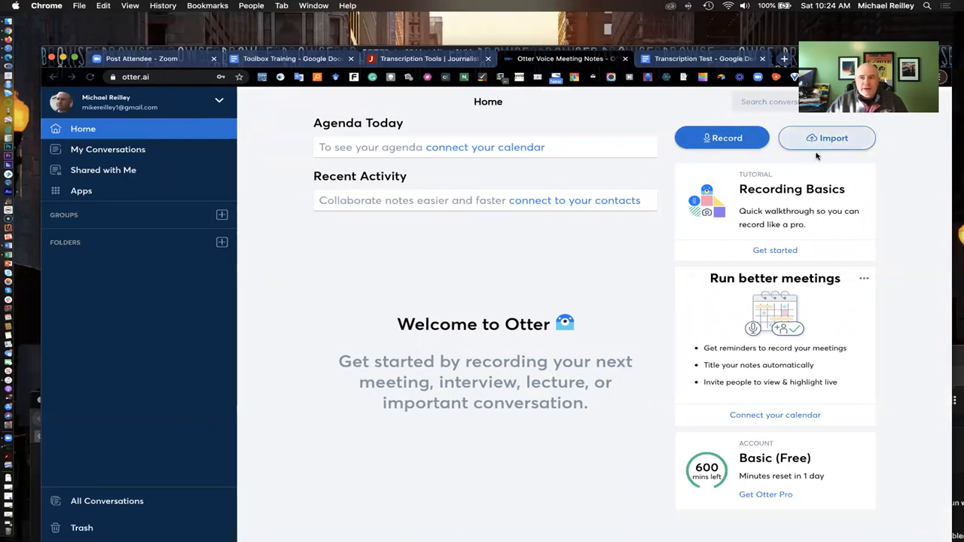
{"action": "mouse_move", "coordinate": [745, 148]}
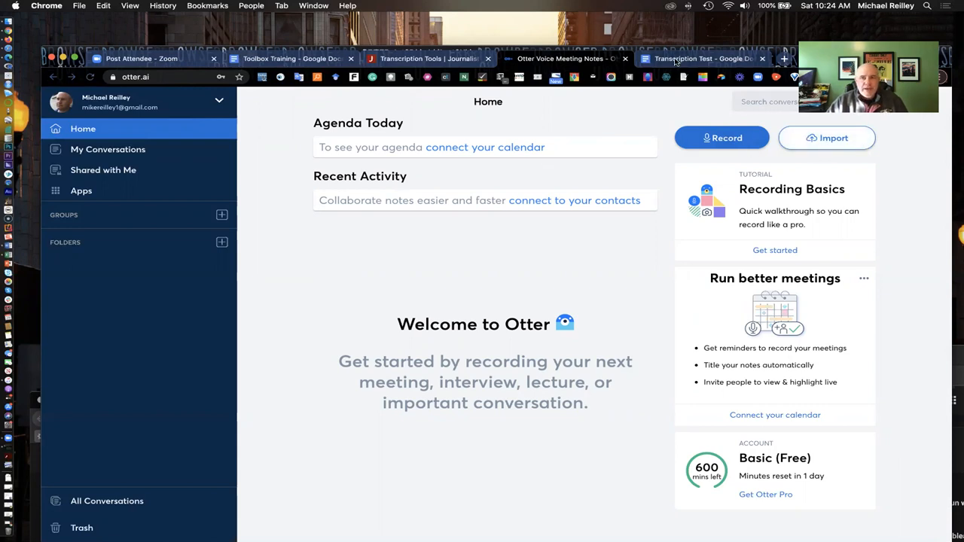
{"action": "mouse_move", "coordinate": [704, 58]}
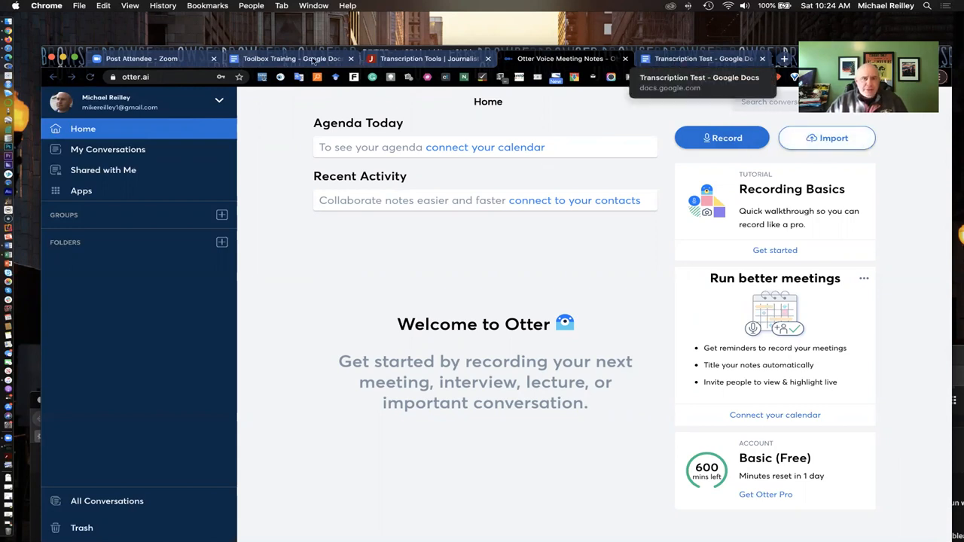
- Return to the Toolbox Training Google Doc showing the Voice Typing steps
{"action": "left_click", "coordinate": [292, 58]}
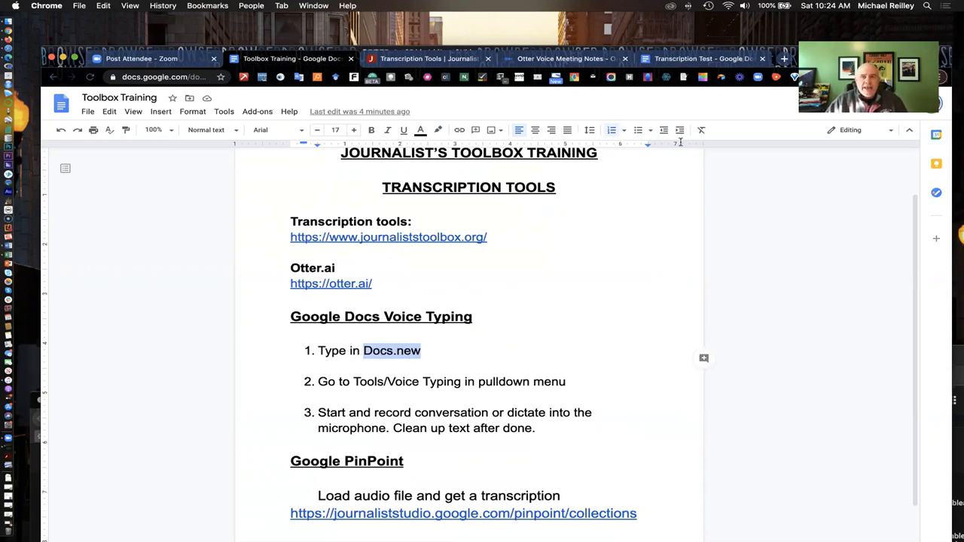
- Turn on Tools > Voice typing in the blank Transcription Test document
{"action": "left_click", "coordinate": [700, 58]}
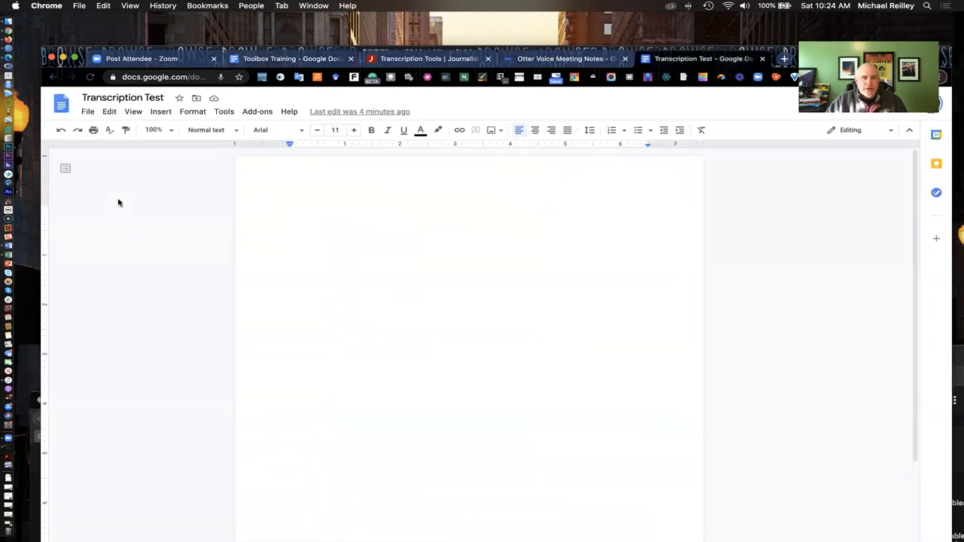
{"action": "mouse_move", "coordinate": [223, 112]}
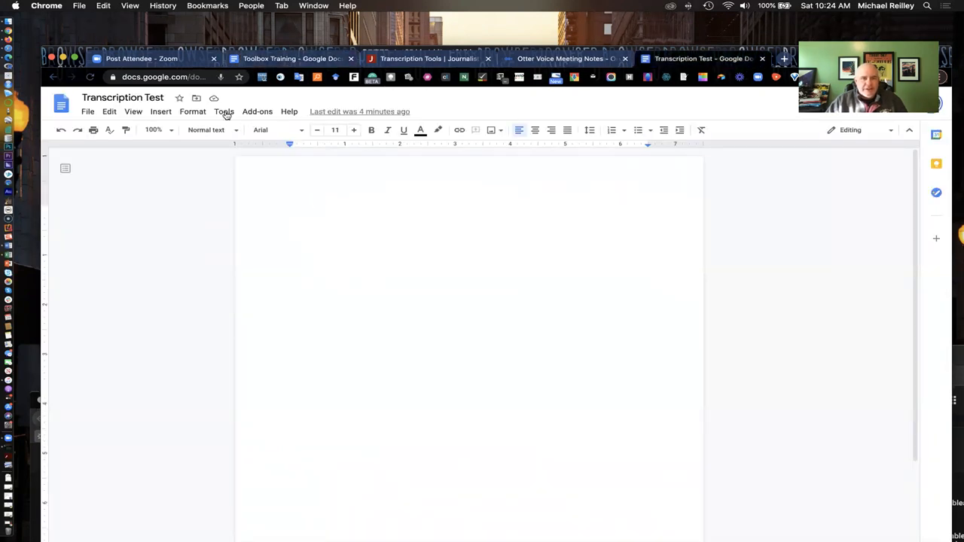
{"action": "left_click", "coordinate": [224, 112]}
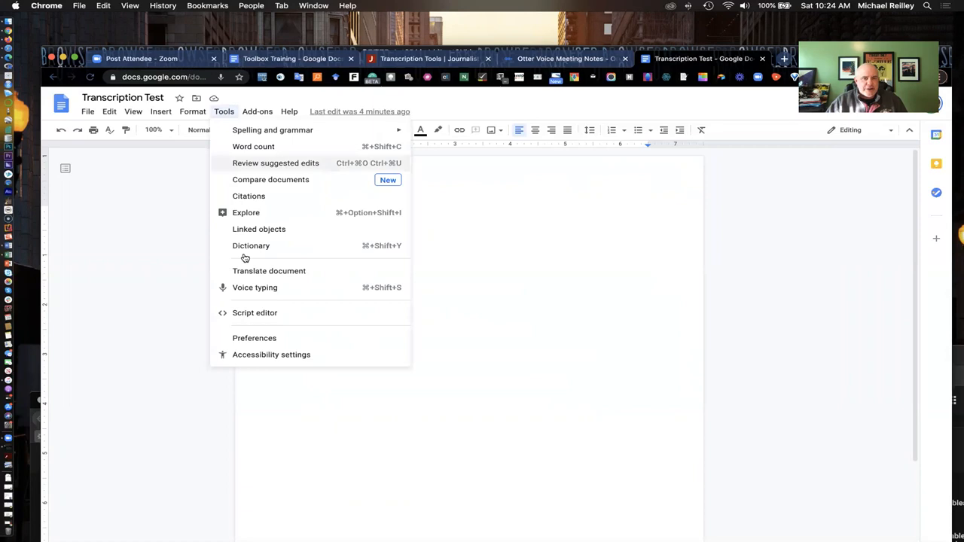
{"action": "mouse_move", "coordinate": [258, 292]}
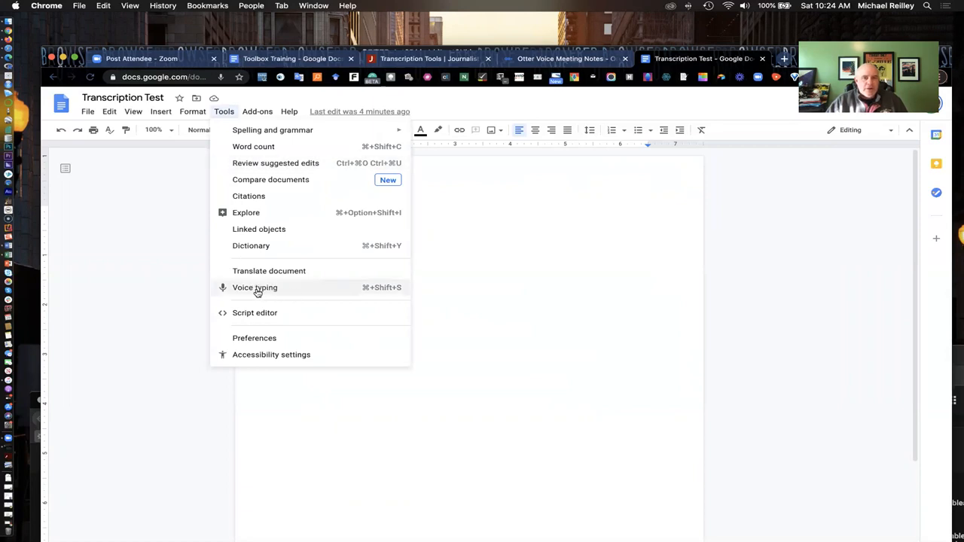
{"action": "left_click", "coordinate": [254, 287]}
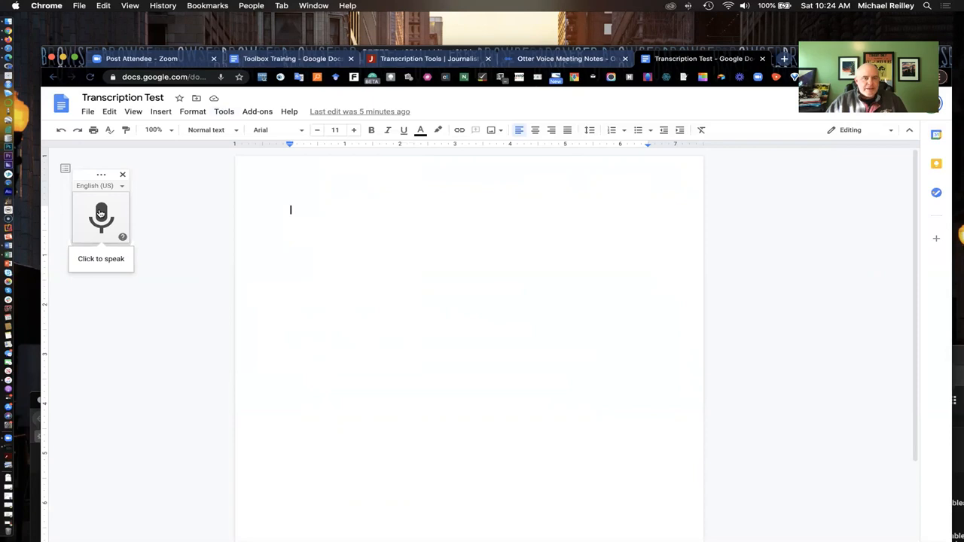
- Dictate a paragraph about paying close attention to interviews and keeping raw audio
{"action": "left_click", "coordinate": [101, 218]}
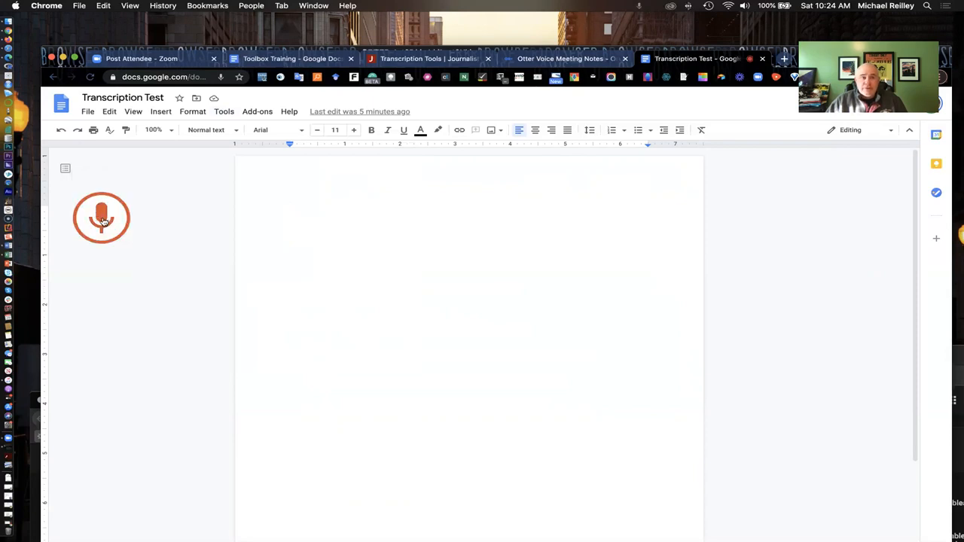
{"action": "left_click", "coordinate": [102, 218]}
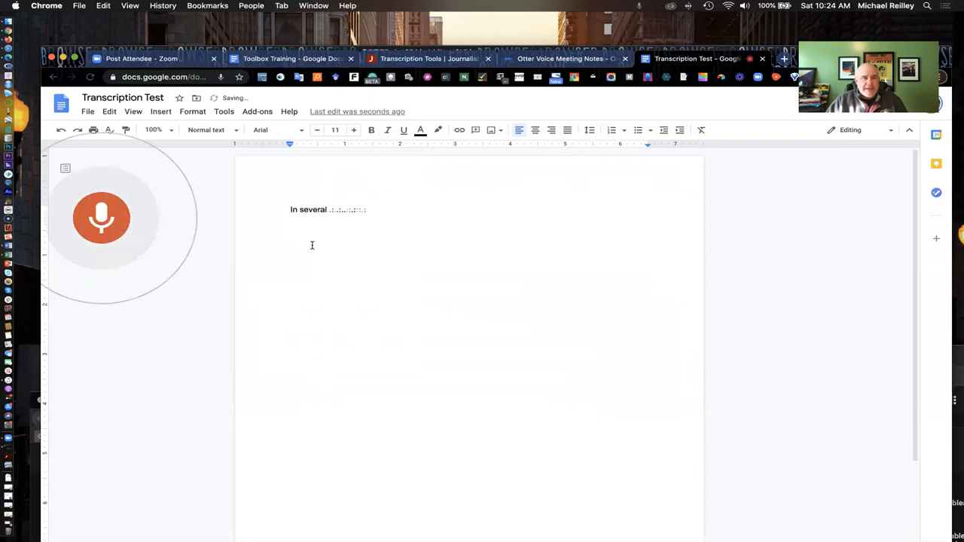
{"action": "type", "text": "languages start speaking into it"}
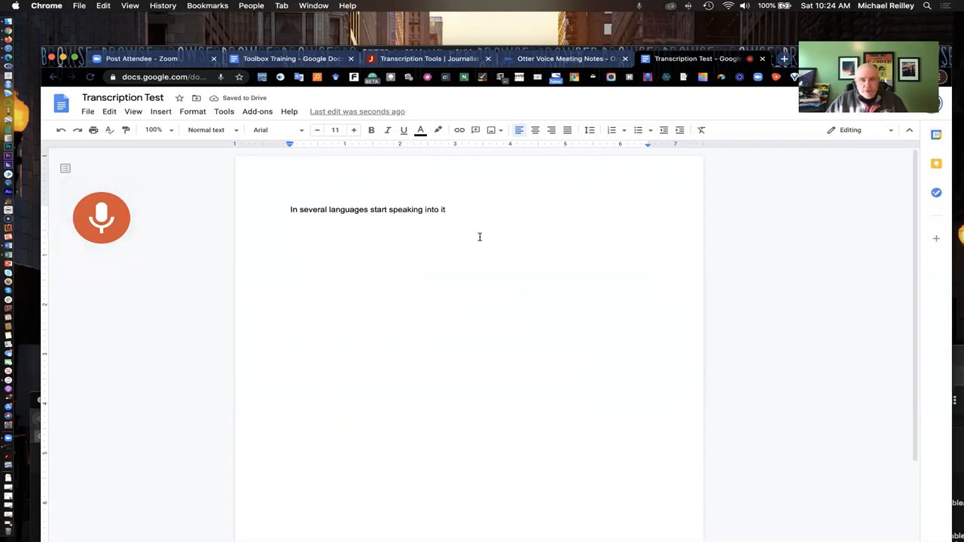
{"action": "mouse_move", "coordinate": [460, 231]}
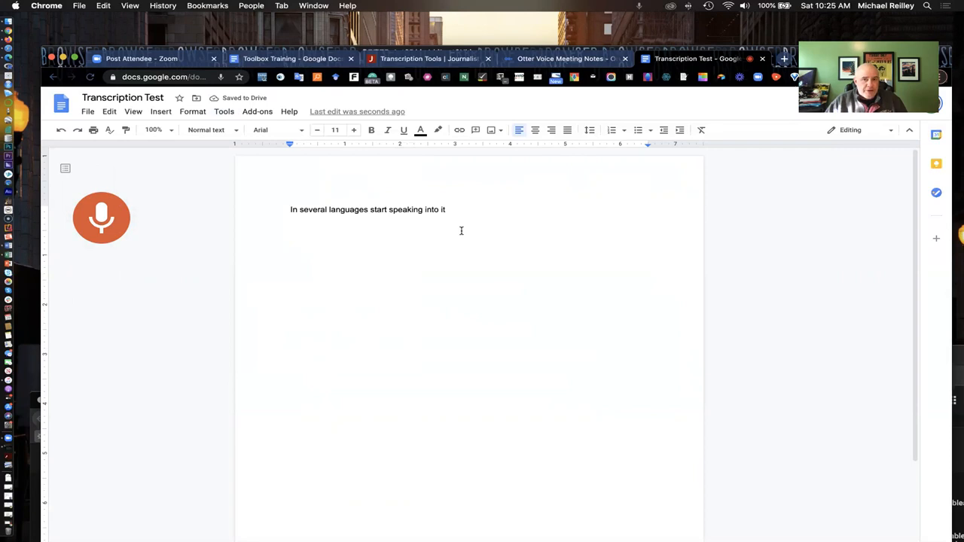
{"action": "mouse_move", "coordinate": [334, 239]}
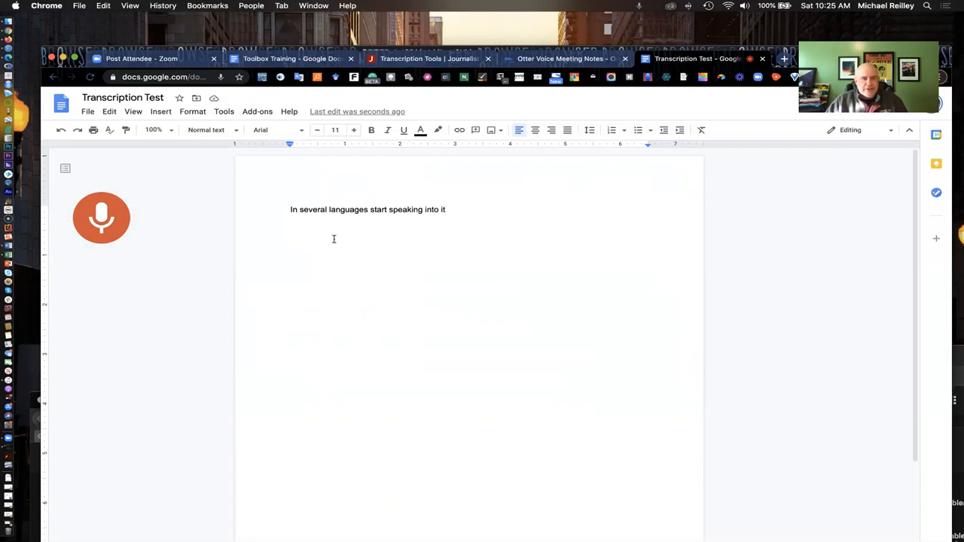
{"action": "left_click", "coordinate": [101, 218]}
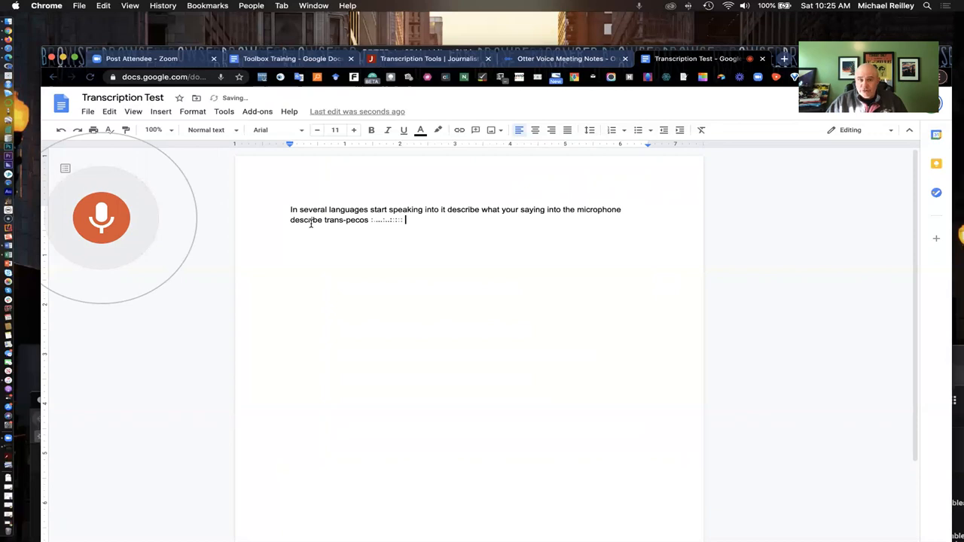
{"action": "type", "text": "have to go back and pay close attention if you're interviewing someone and relying on the"}
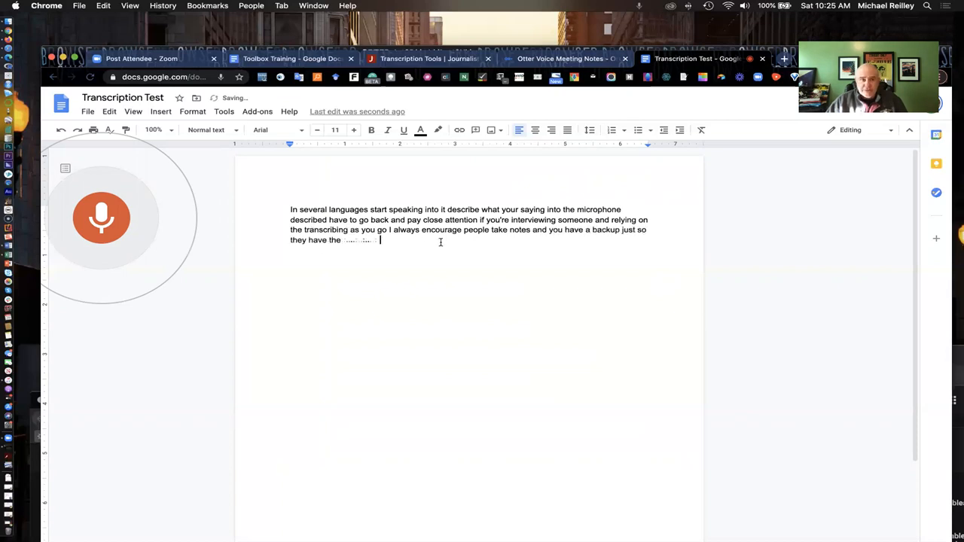
{"action": "type", "text": "raw audio."}
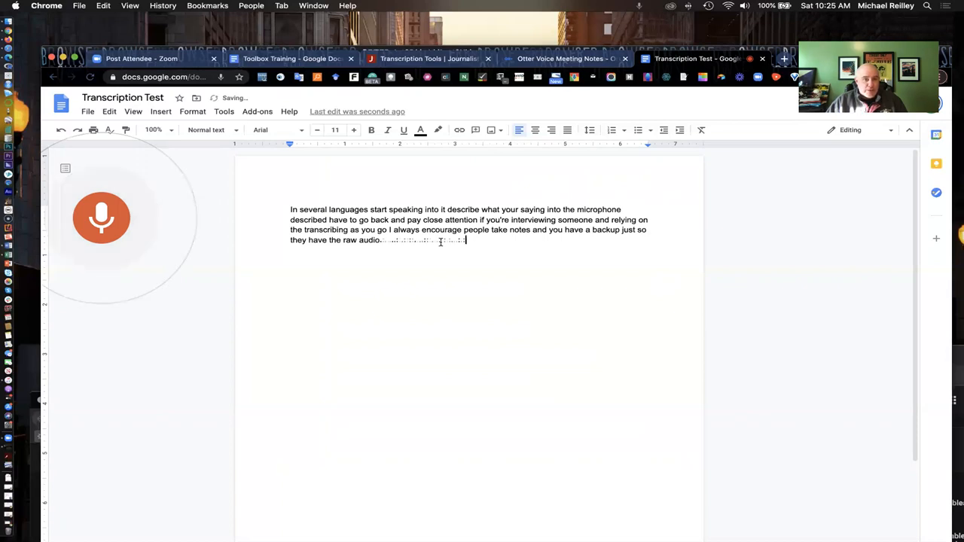
{"action": "type", "text": "to be a good just need to get a few quick quote to pick it up very"}
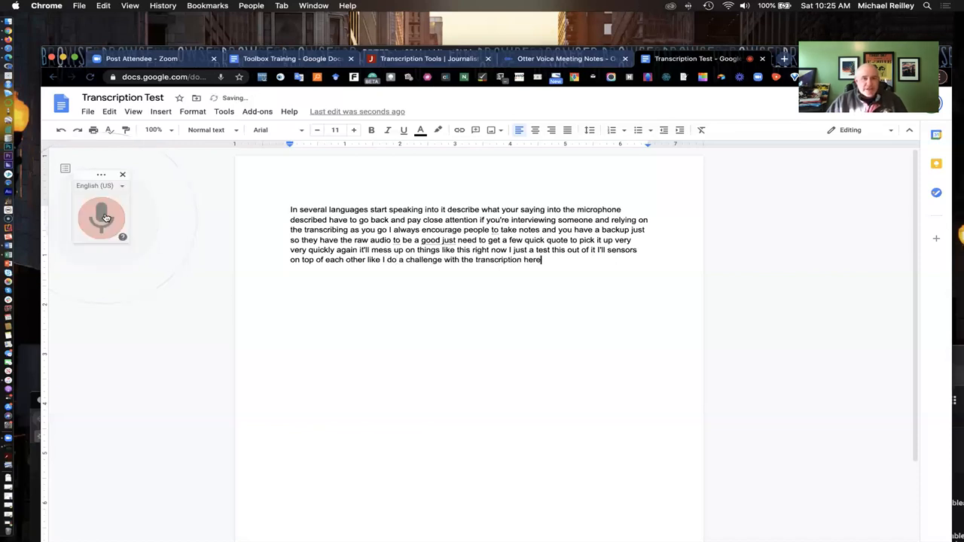
- Stop voice typing and return to the Toolbox Training document
{"action": "left_click", "coordinate": [101, 217]}
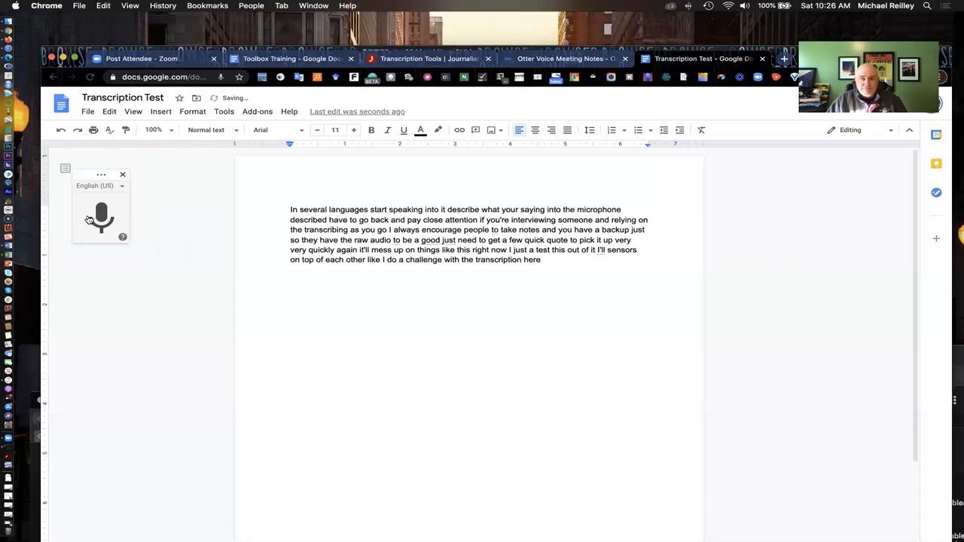
{"action": "mouse_move", "coordinate": [701, 58]}
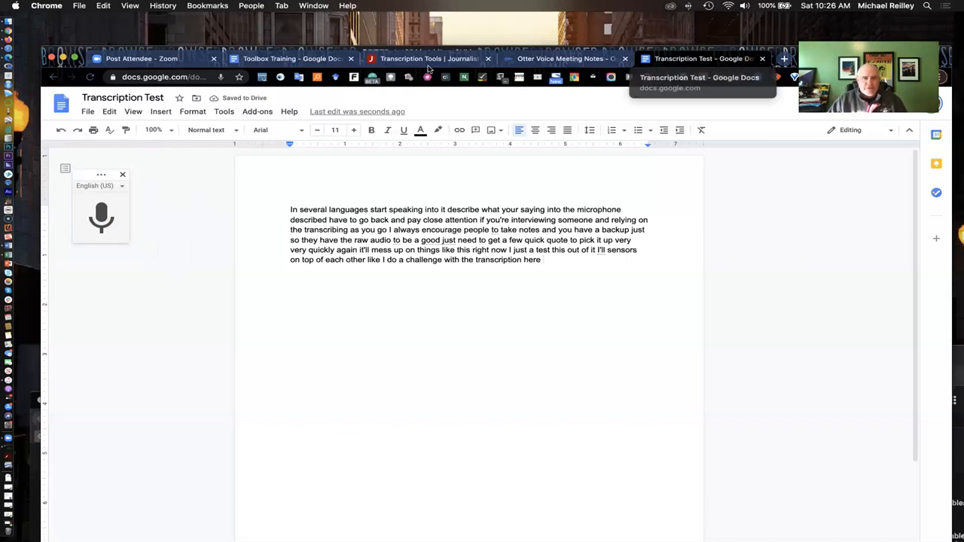
{"action": "left_click", "coordinate": [292, 58]}
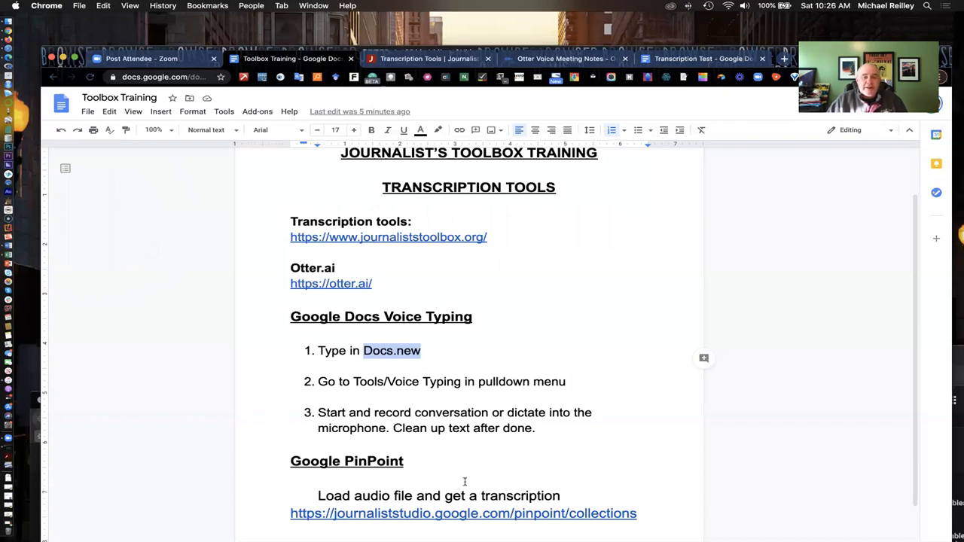
{"action": "mouse_move", "coordinate": [643, 507]}
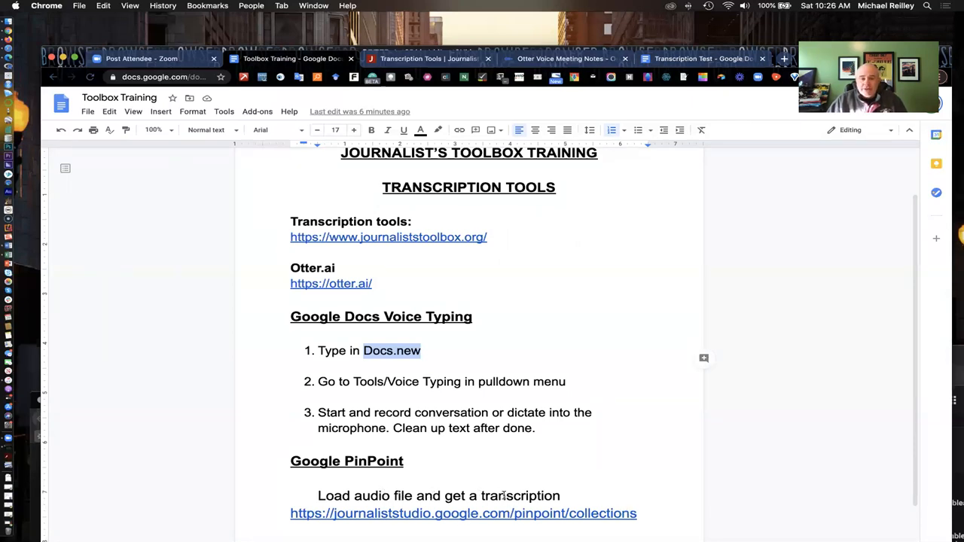
{"action": "mouse_move", "coordinate": [730, 167]}
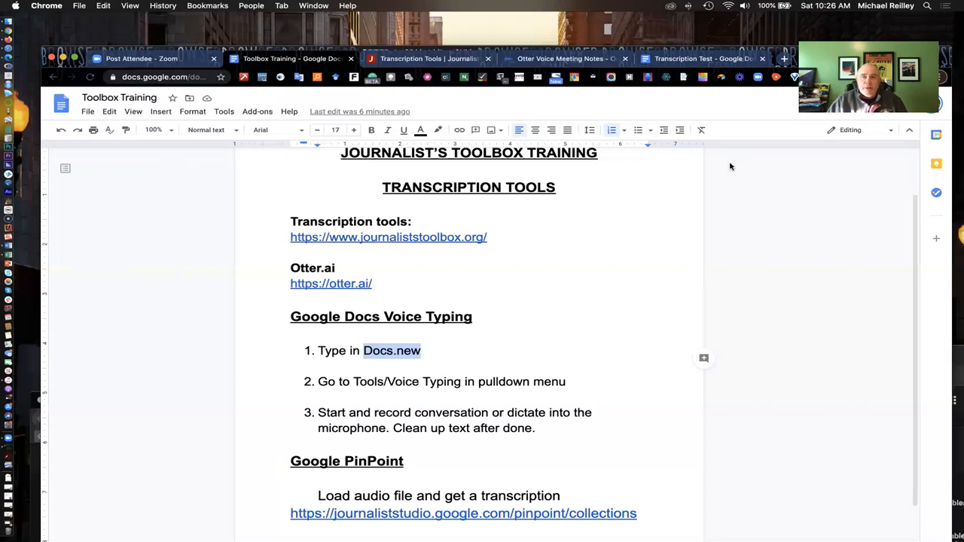
{"action": "mouse_move", "coordinate": [531, 205]}
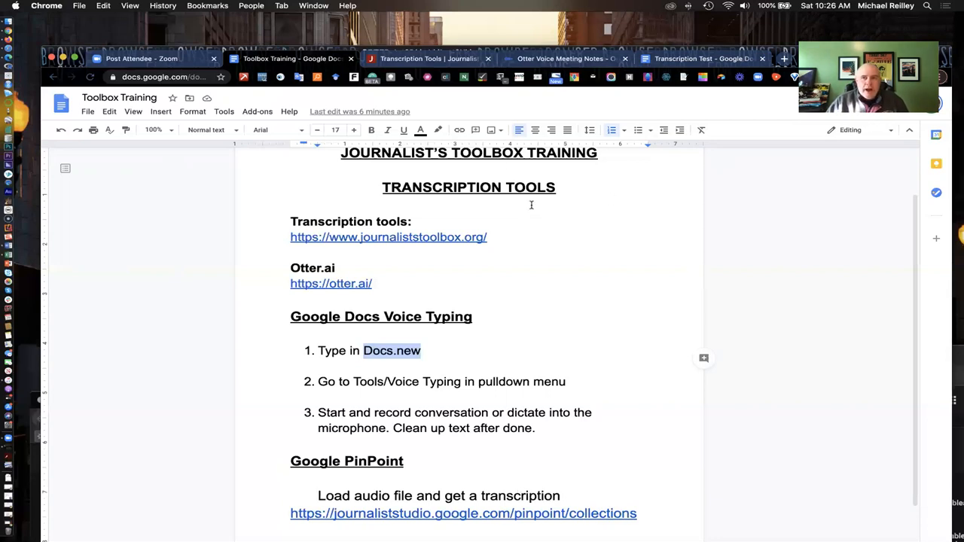
{"action": "mouse_move", "coordinate": [418, 250]}
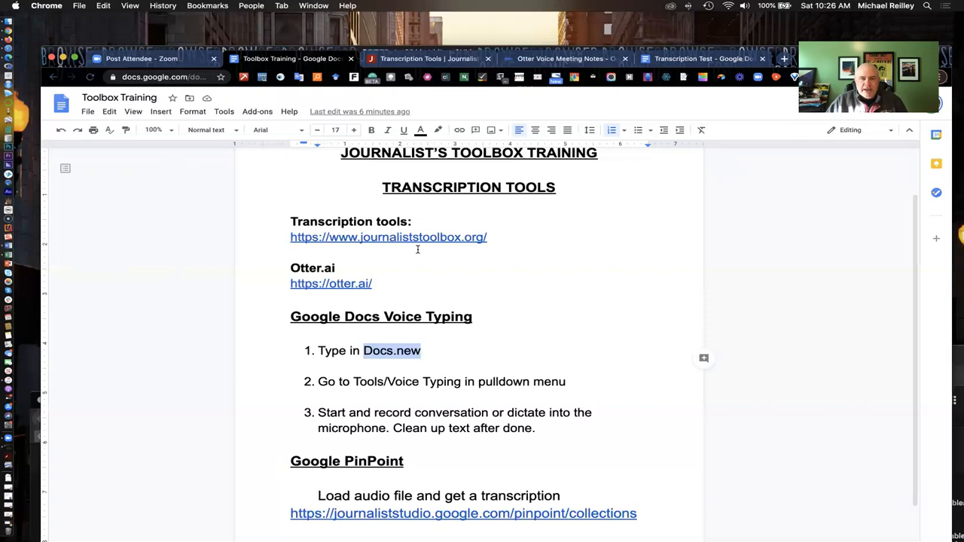
{"action": "mouse_move", "coordinate": [582, 178]}
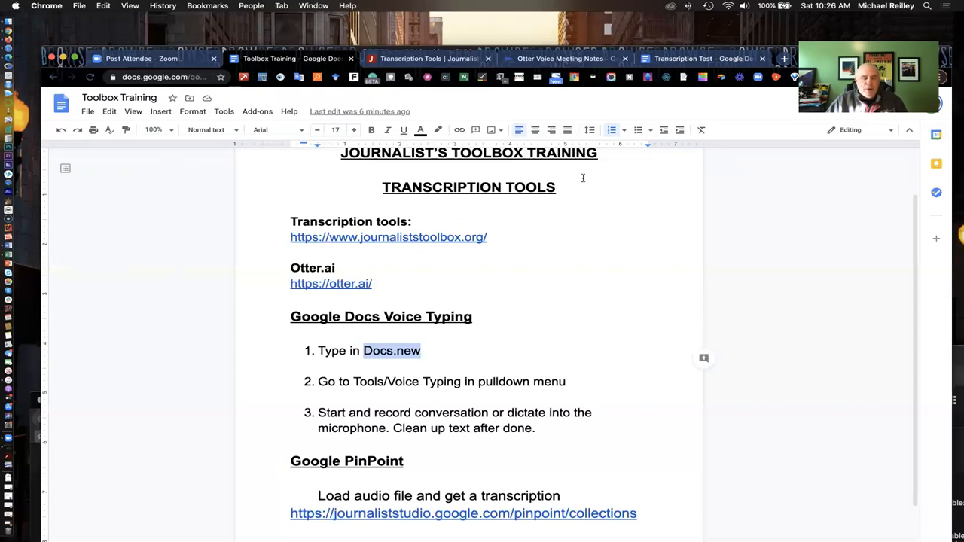
{"action": "mouse_move", "coordinate": [644, 471]}
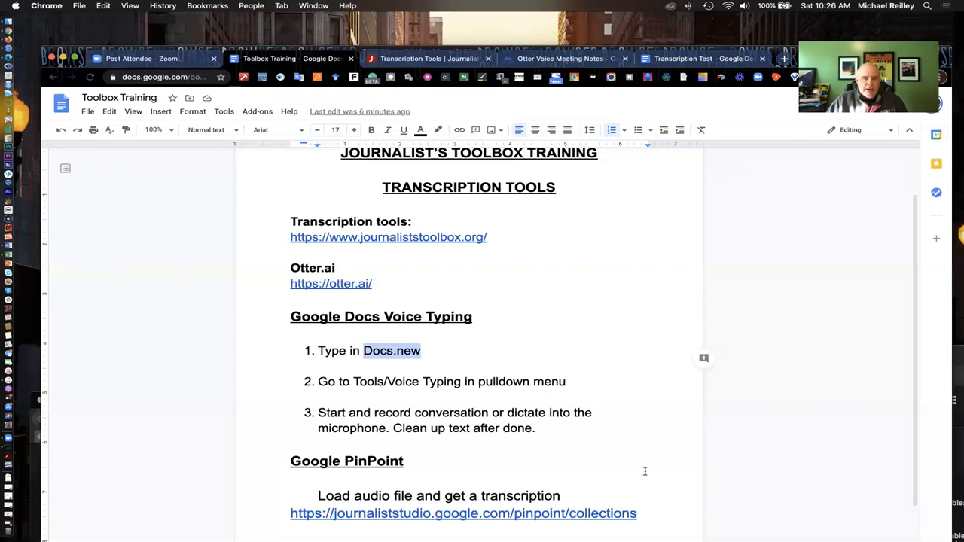
{"action": "mouse_move", "coordinate": [518, 339]}
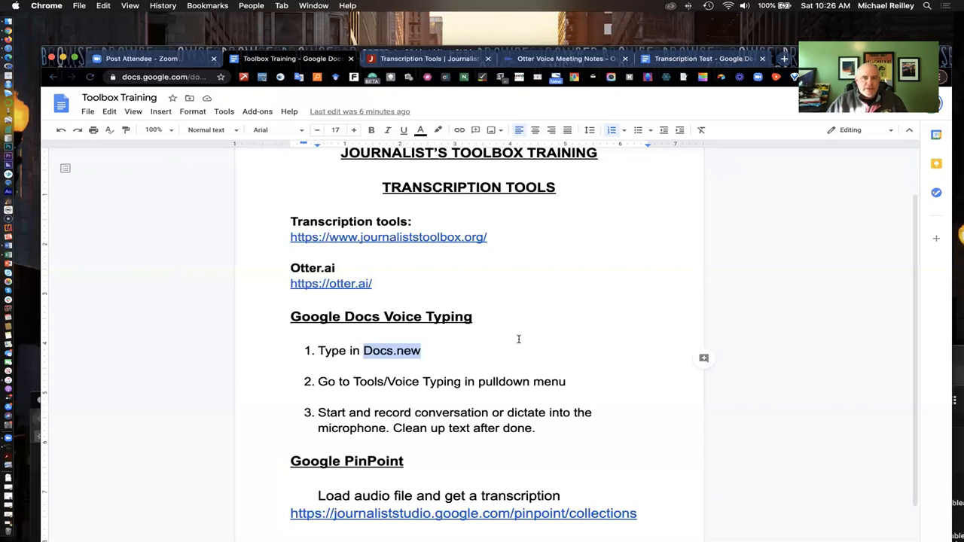
{"action": "mouse_move", "coordinate": [491, 286]}
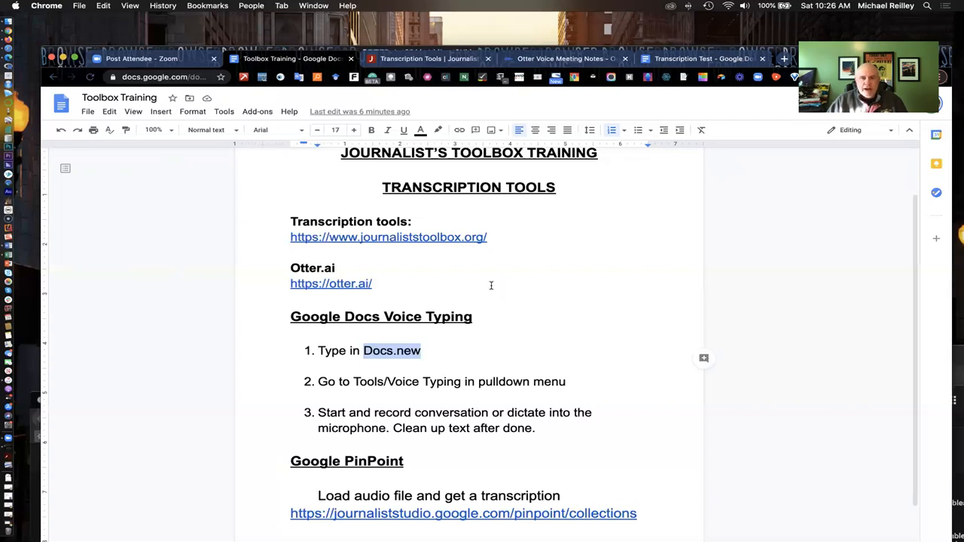
{"action": "mouse_move", "coordinate": [578, 392]}
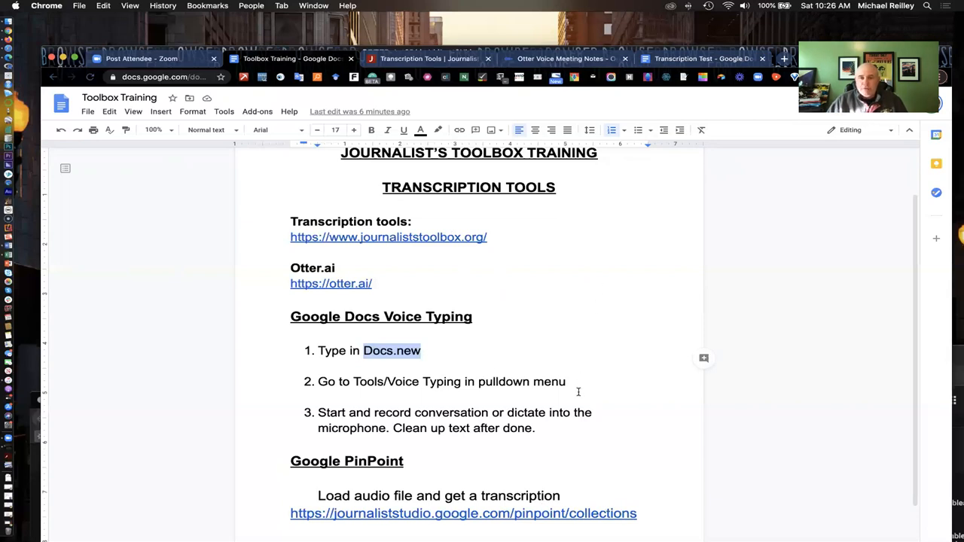
{"action": "mouse_move", "coordinate": [562, 439]}
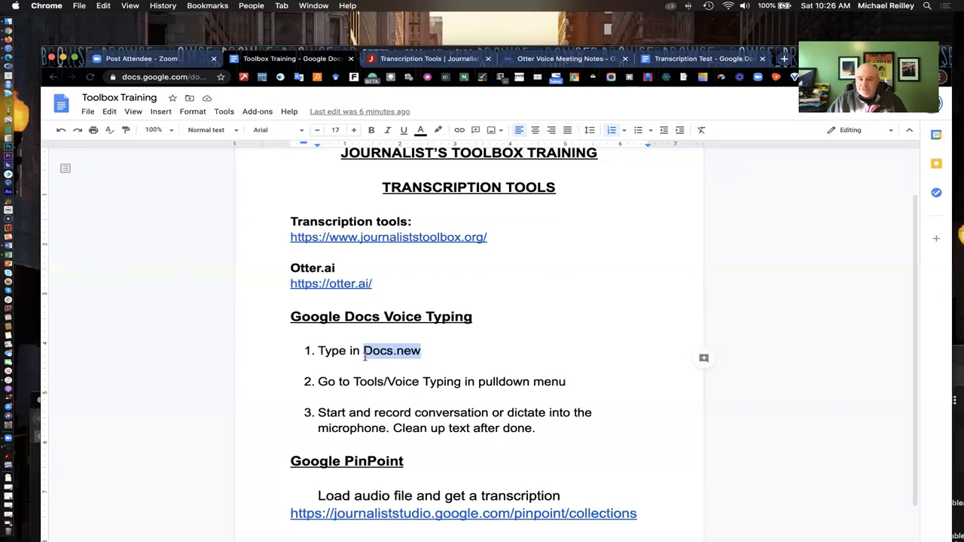
{"action": "mouse_move", "coordinate": [384, 495]}
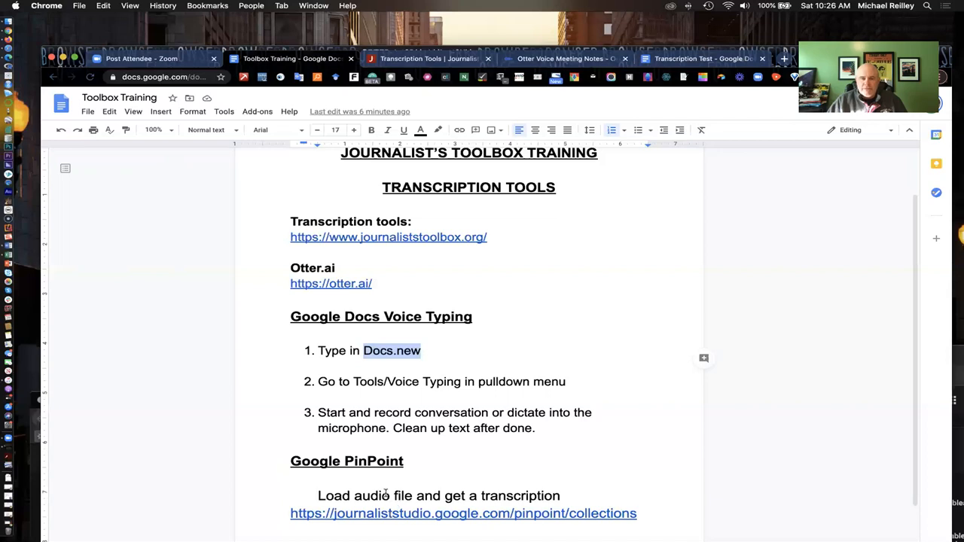
{"action": "mouse_move", "coordinate": [556, 492]}
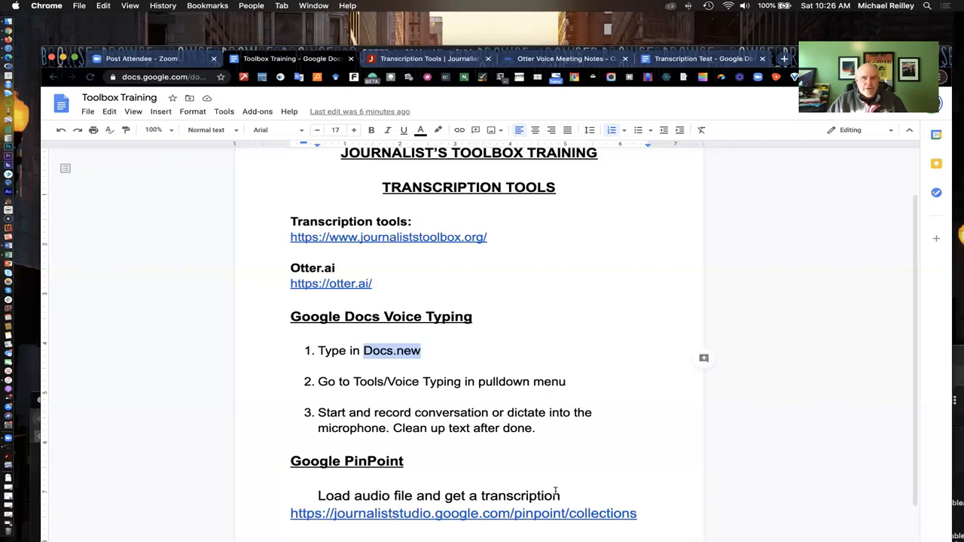